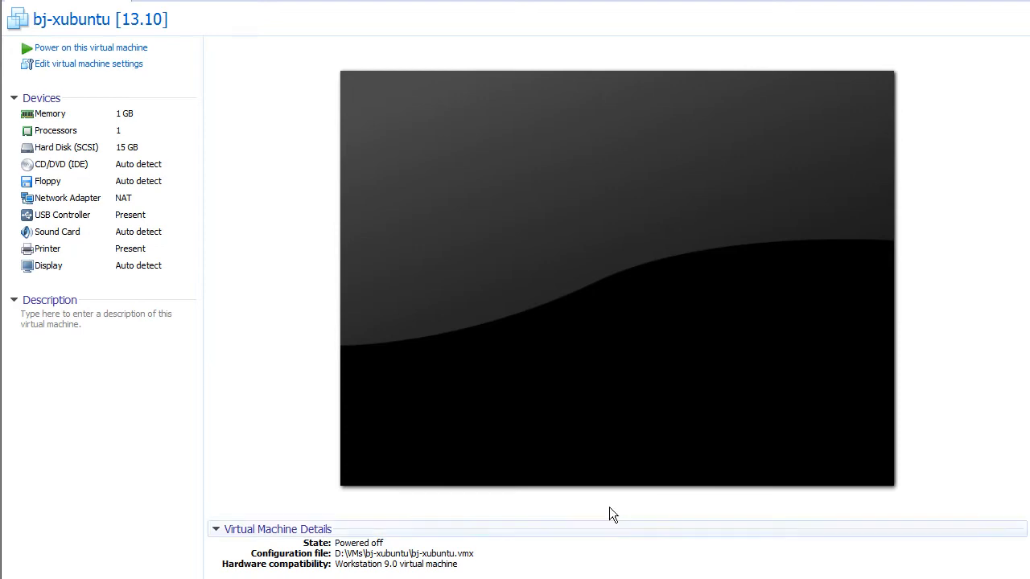
- Point the VM's CD/DVD (IDE) drive at the xubuntu-13.10-beta1-desktop-i386 ISO from the xubuntu folder
click(87, 64)
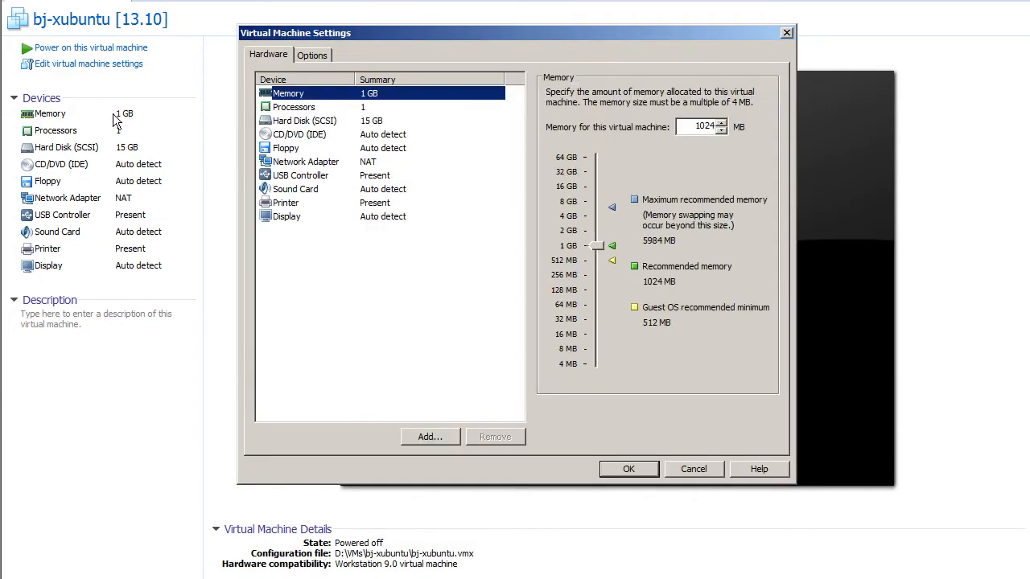
click(299, 135)
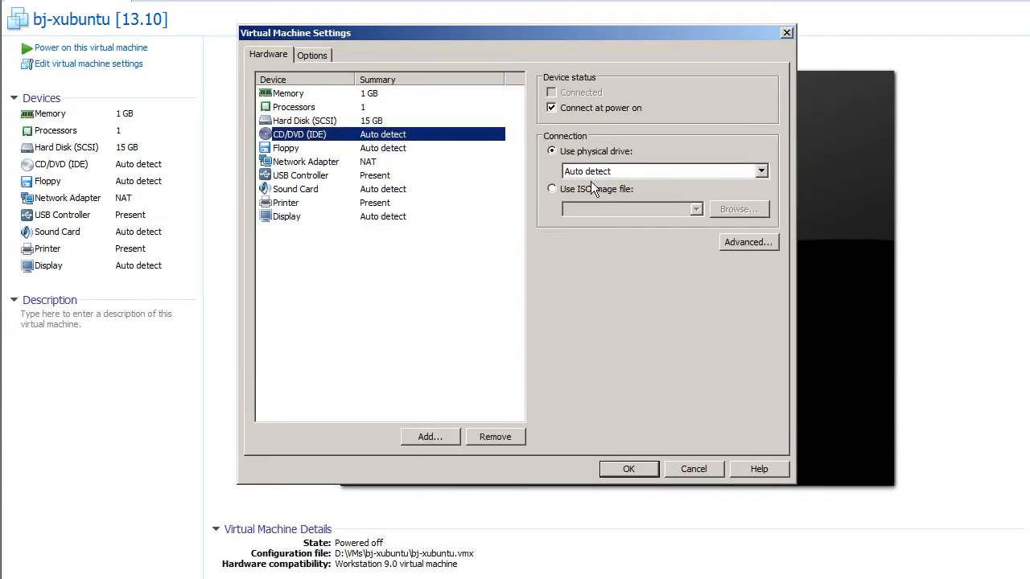
click(737, 210)
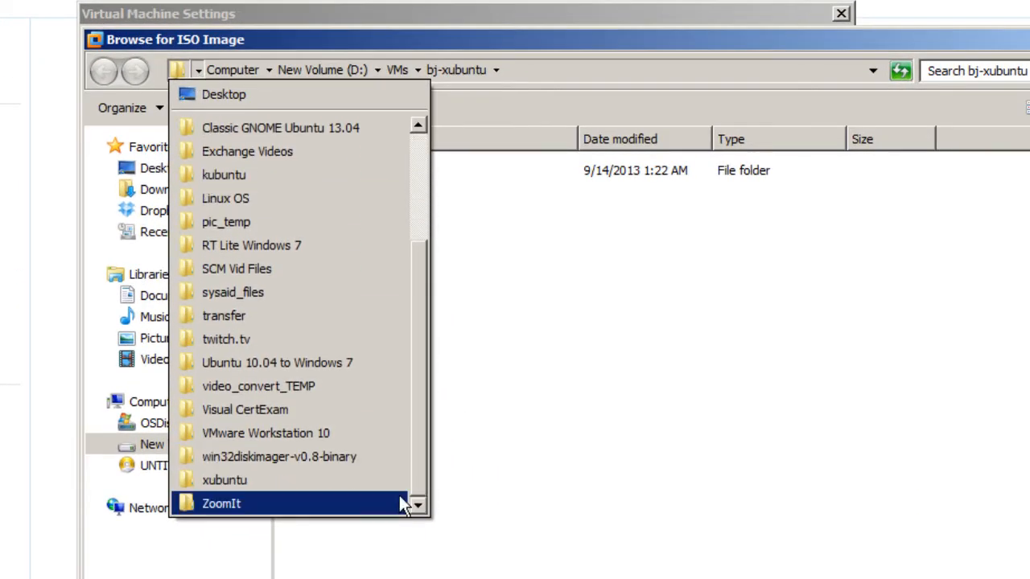
click(224, 480)
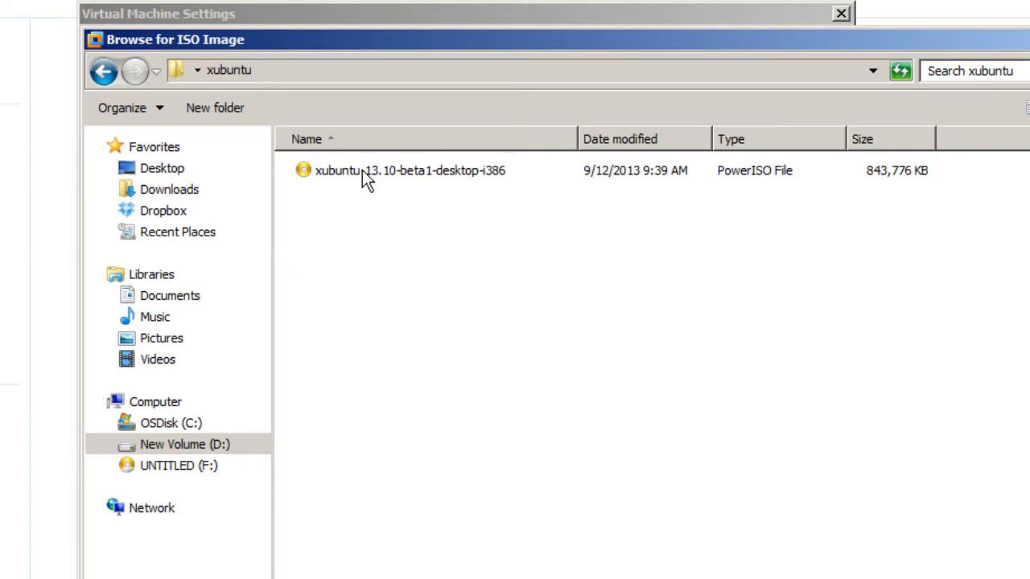
click(408, 170)
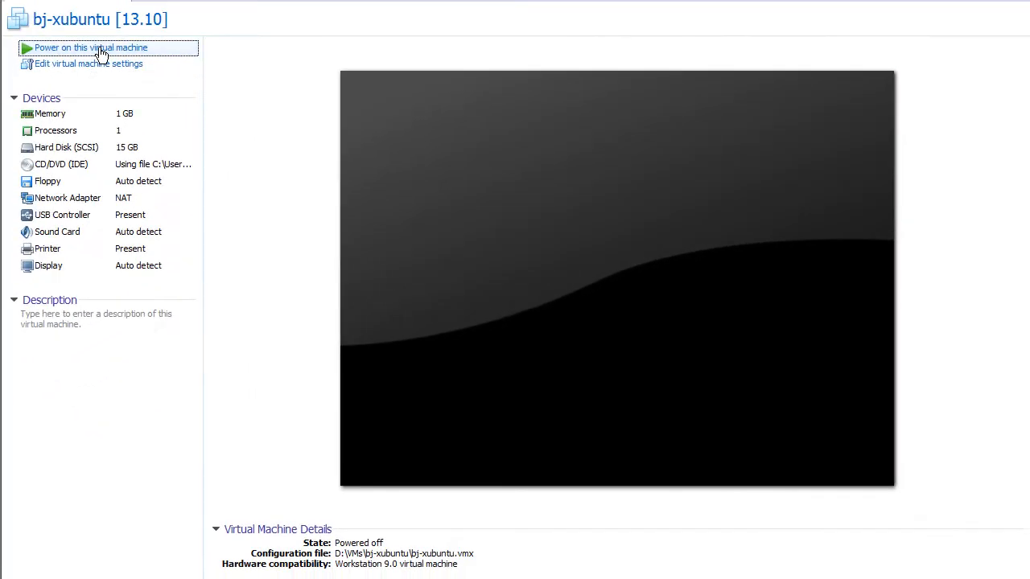
- Power on the bj-xubuntu VM and let it boot to the installer Welcome screen
click(90, 48)
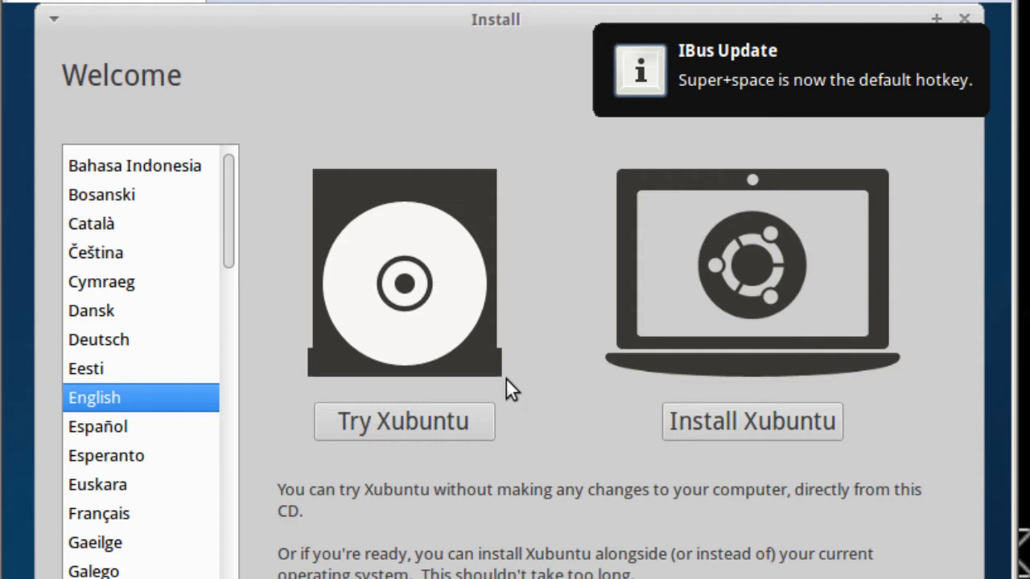
mouse_move(753, 422)
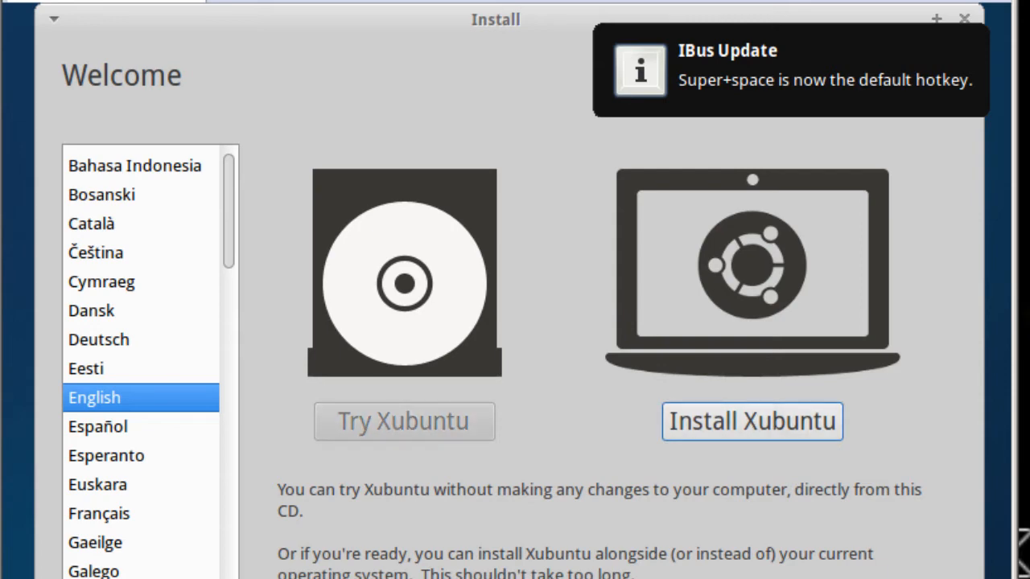
- Choose Install Xubuntu to reach the Preparing to install checks
click(751, 421)
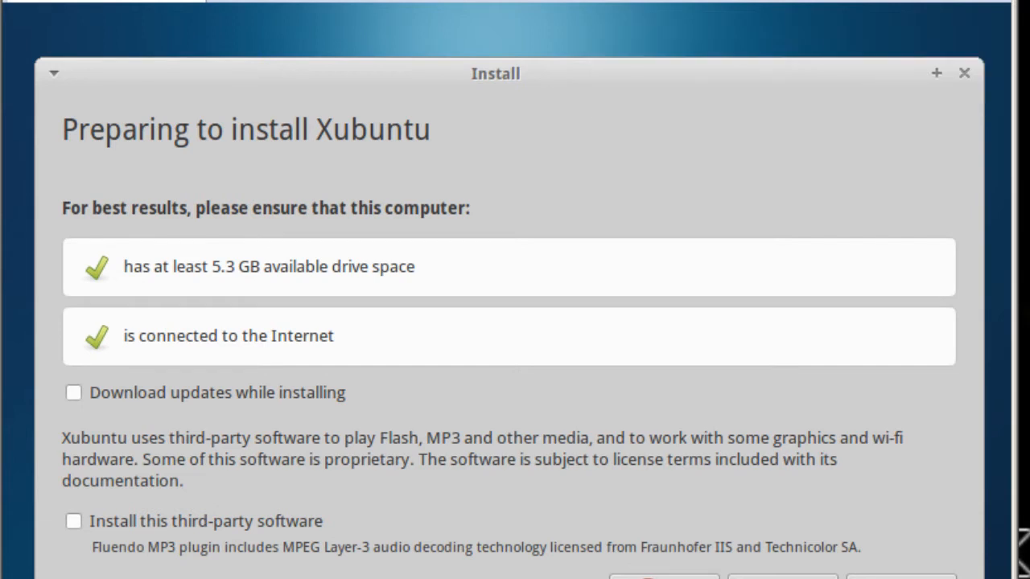
mouse_move(348, 194)
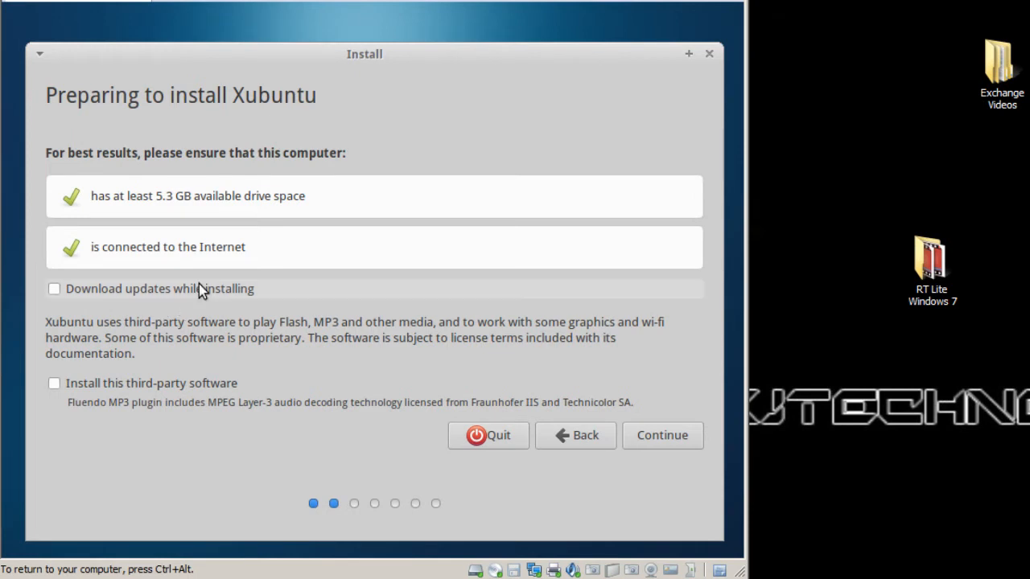
mouse_move(128, 402)
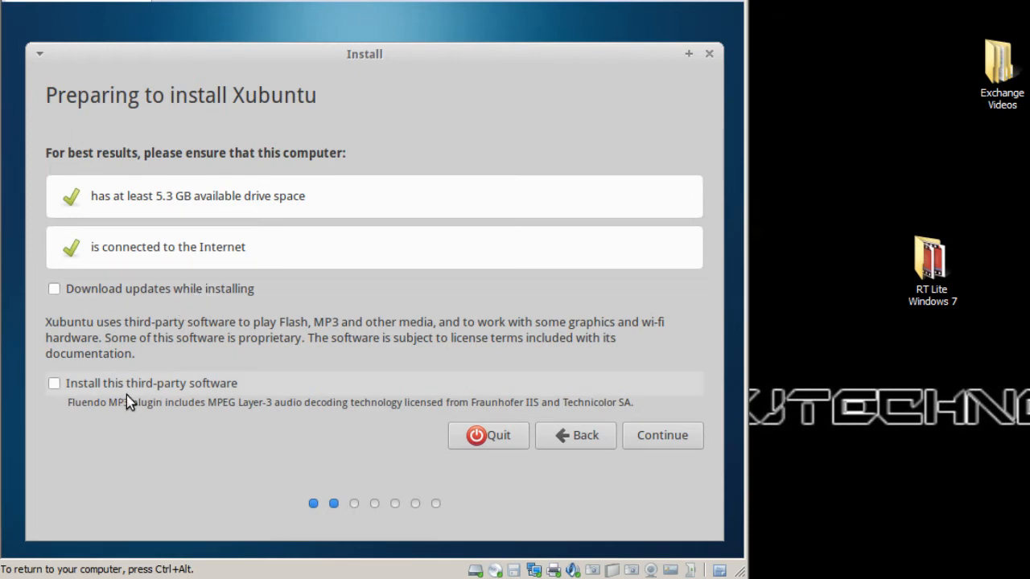
mouse_move(199, 403)
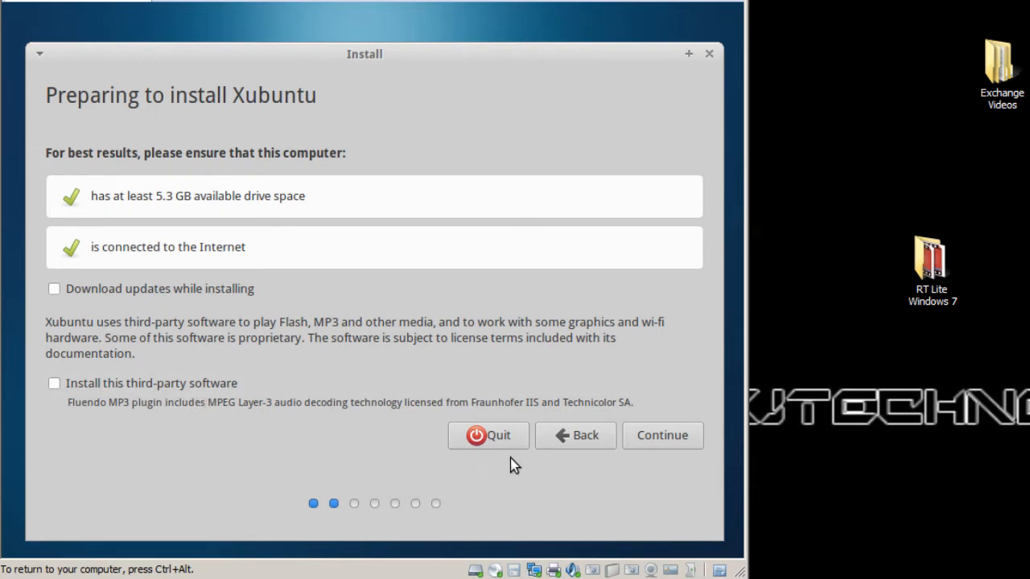
- Continue with no extras to Installation type, keeping Erase disk and install Xubuntu
click(661, 434)
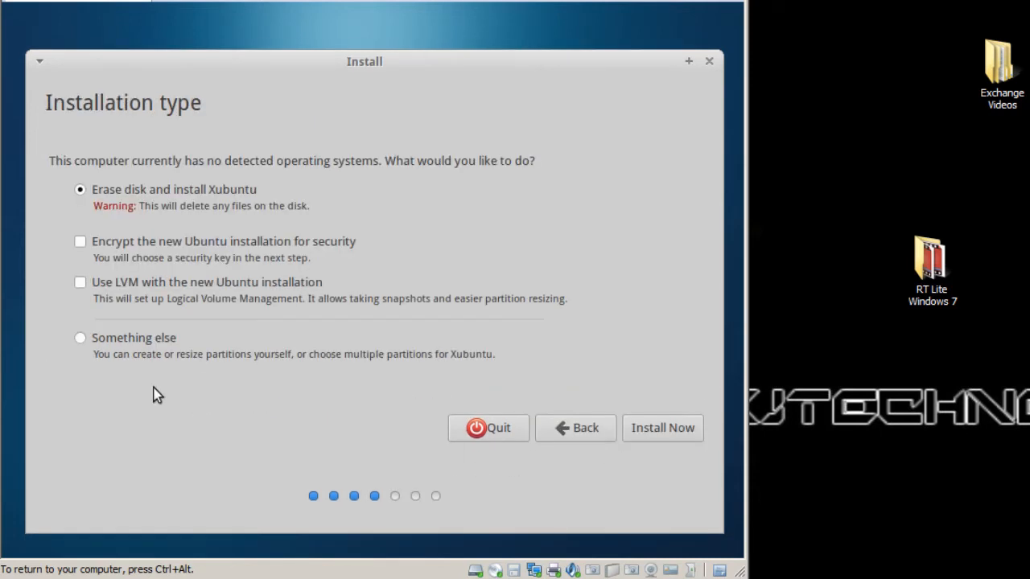
mouse_move(177, 394)
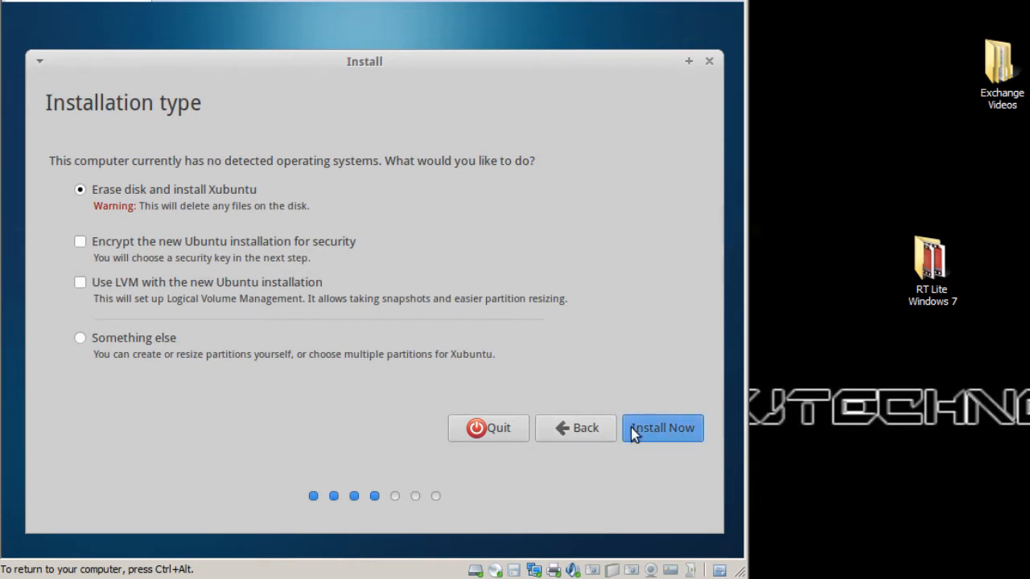
mouse_move(164, 271)
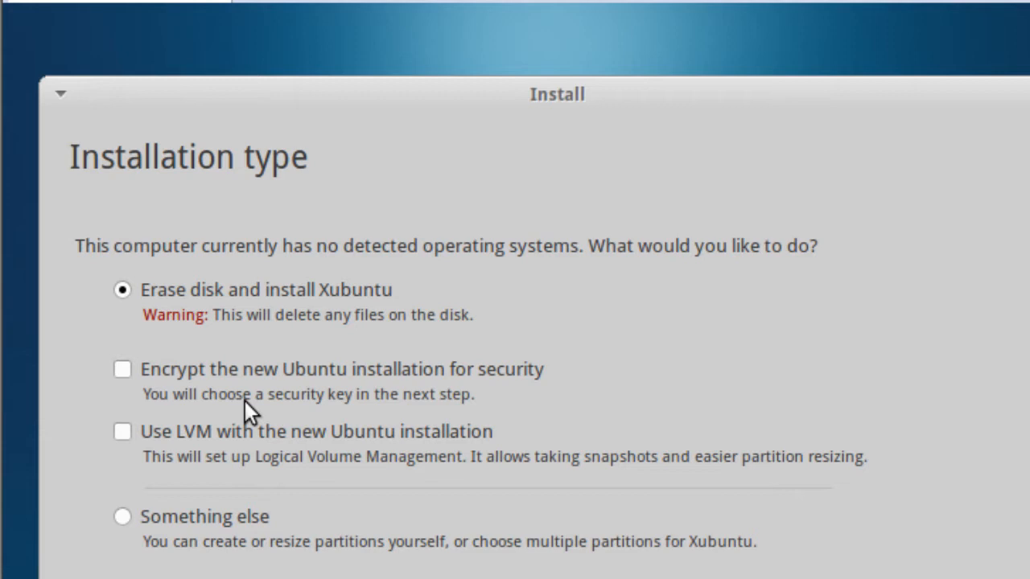
mouse_move(234, 435)
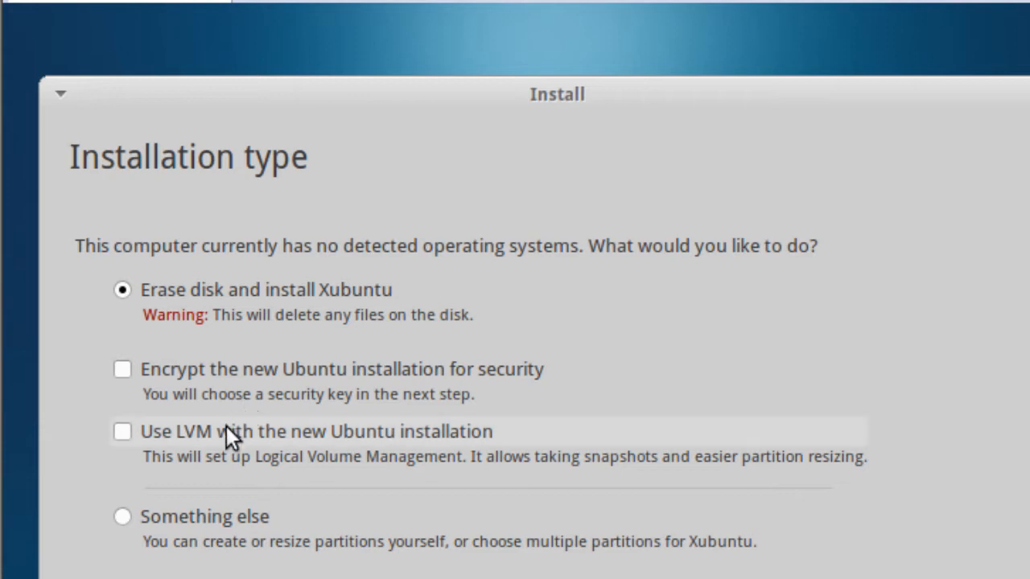
mouse_move(216, 451)
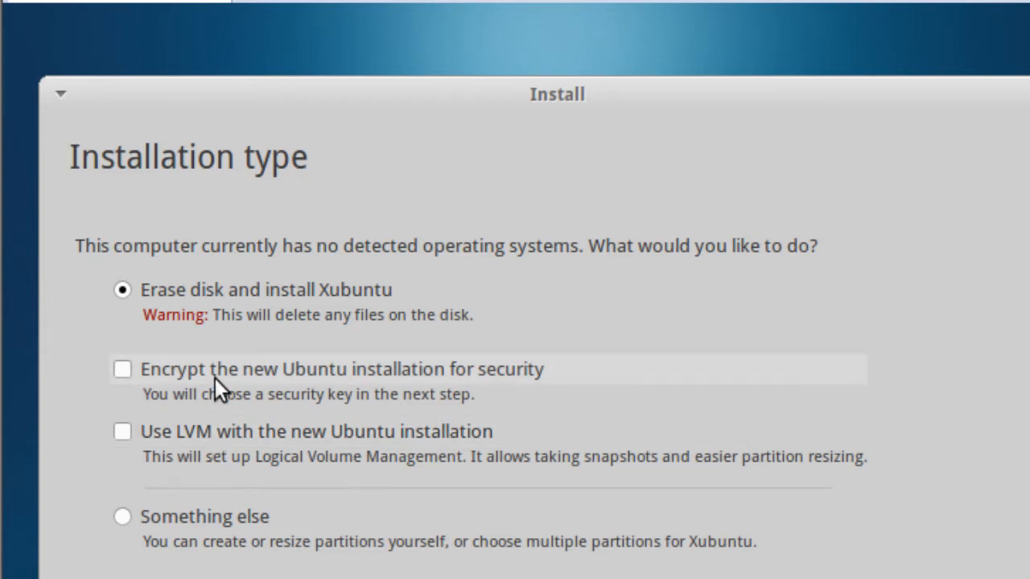
mouse_move(241, 457)
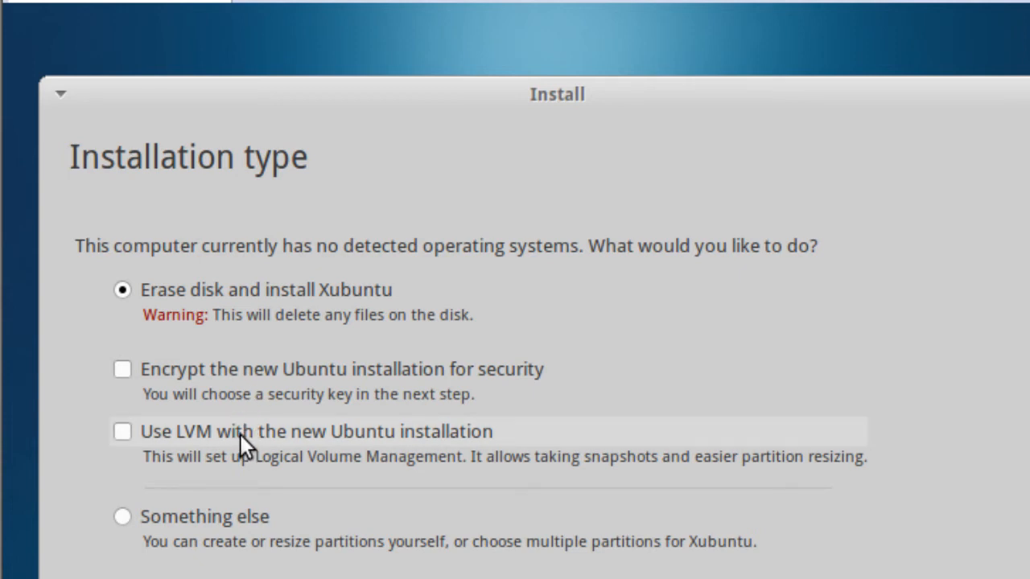
mouse_move(435, 475)
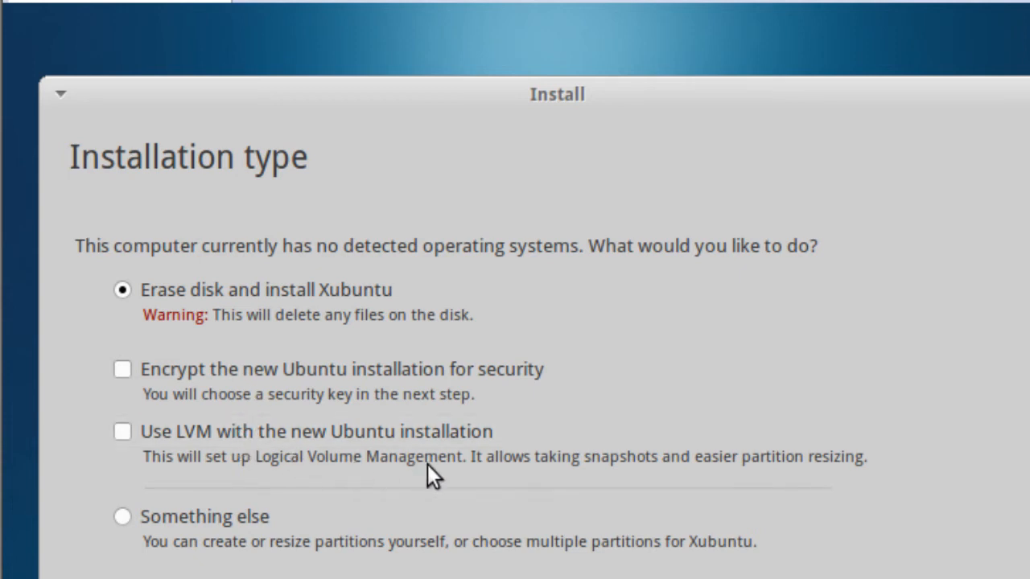
mouse_move(358, 394)
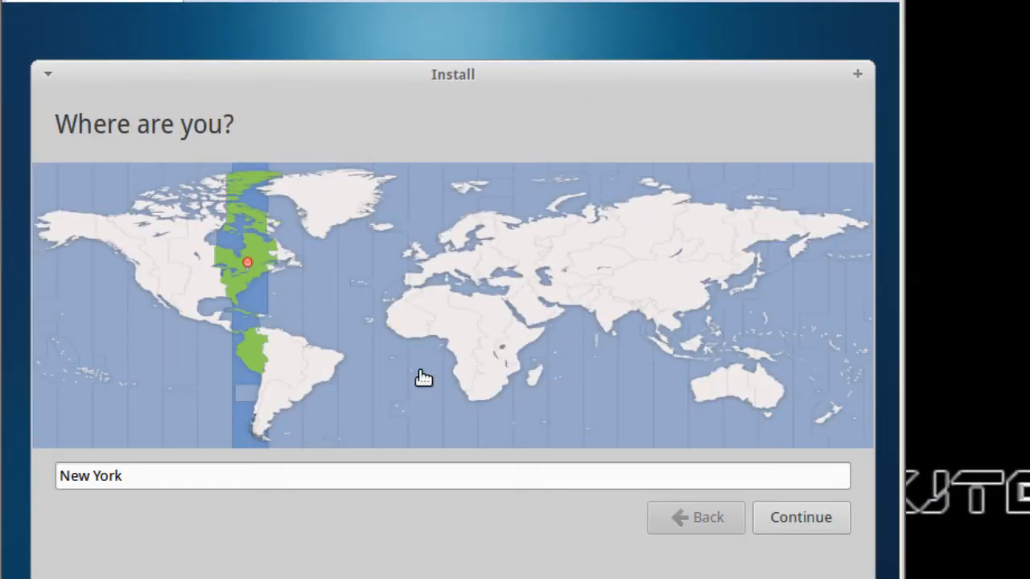
mouse_move(219, 483)
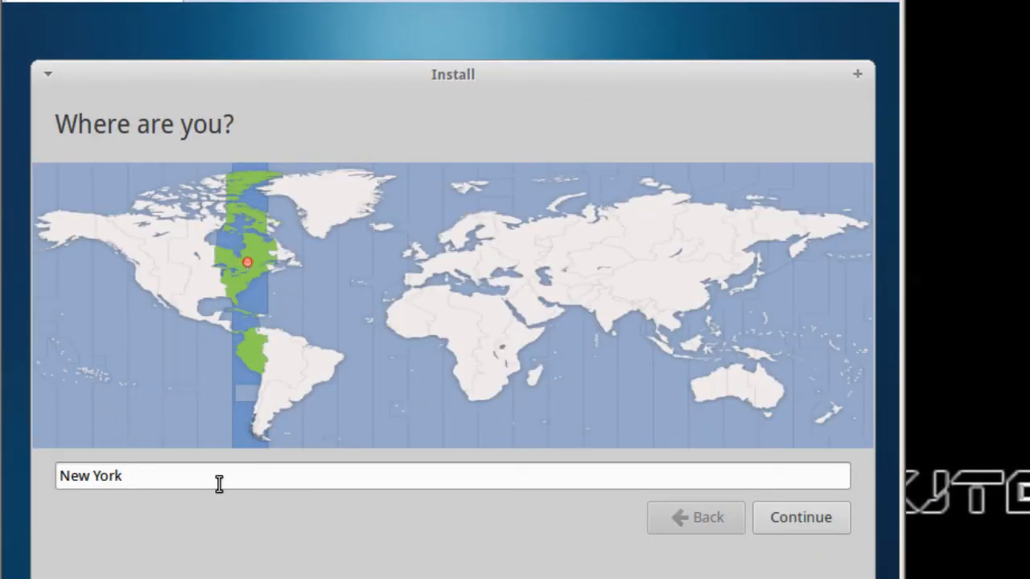
- Accept New York as location and the US English keyboard, reaching Who are you?
click(800, 518)
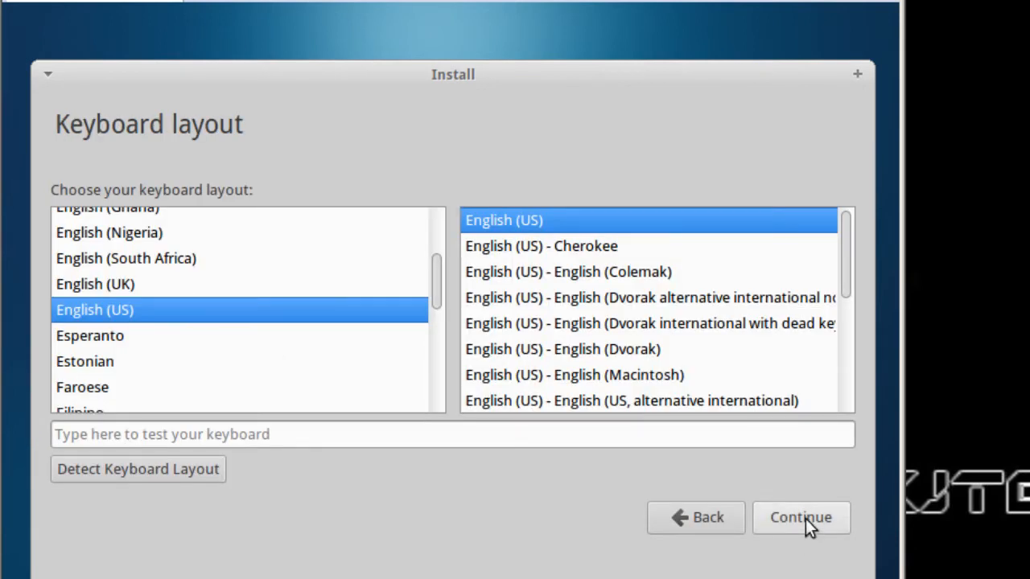
click(800, 518)
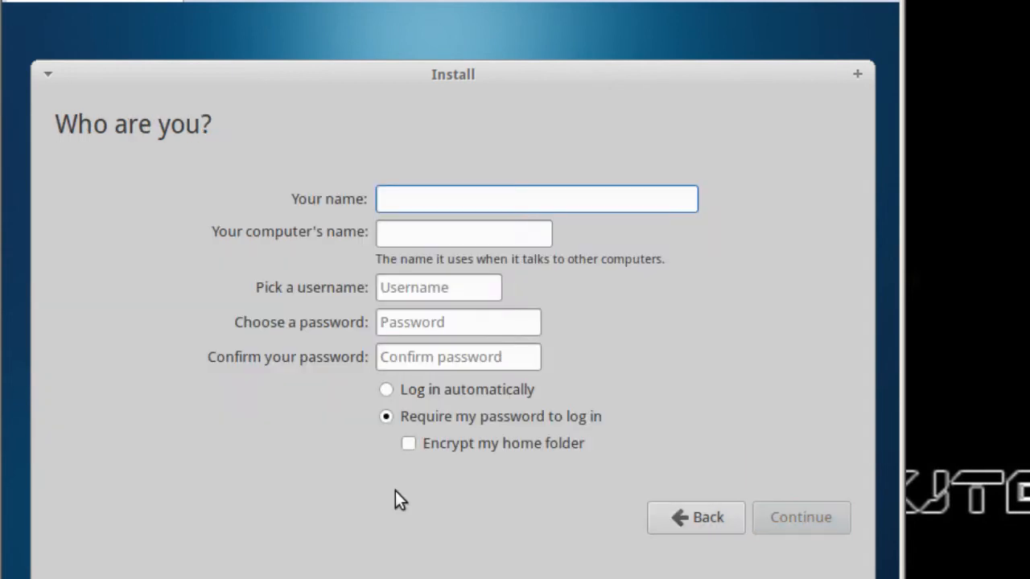
- Enter name bjtechnews and computer name bj-xubuntu on the account form
text(bj-)
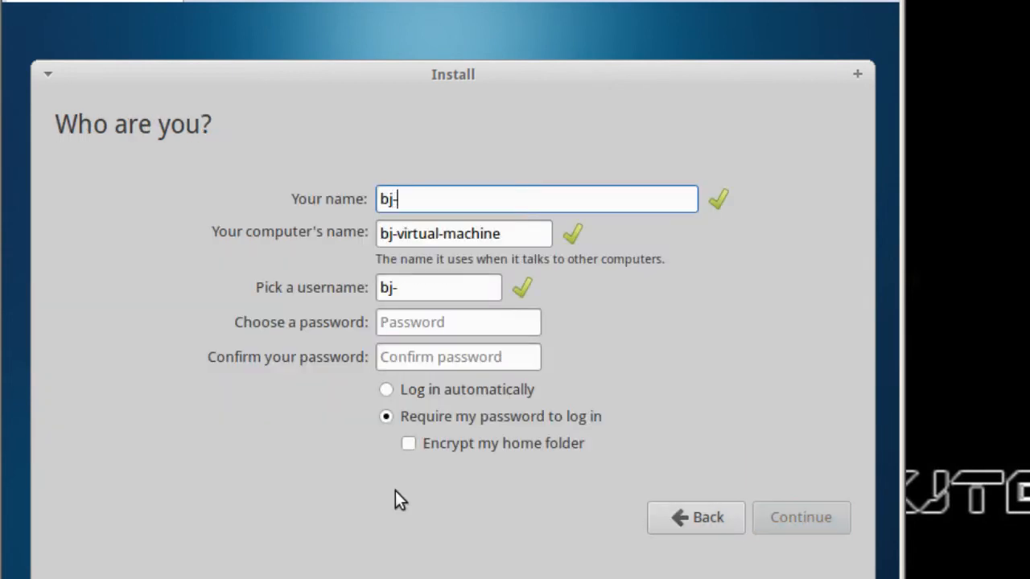
text(x)
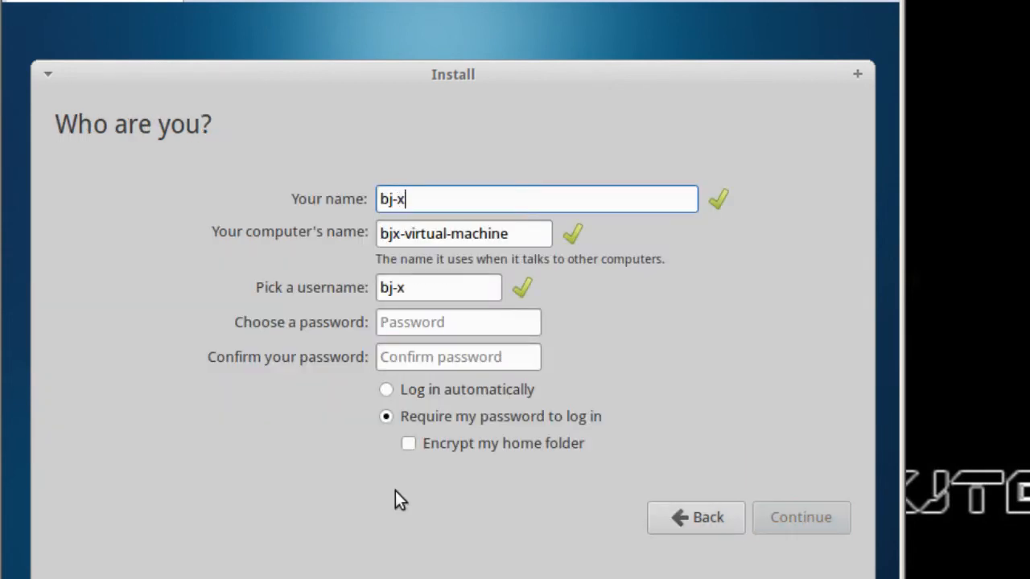
text(ubuntu)
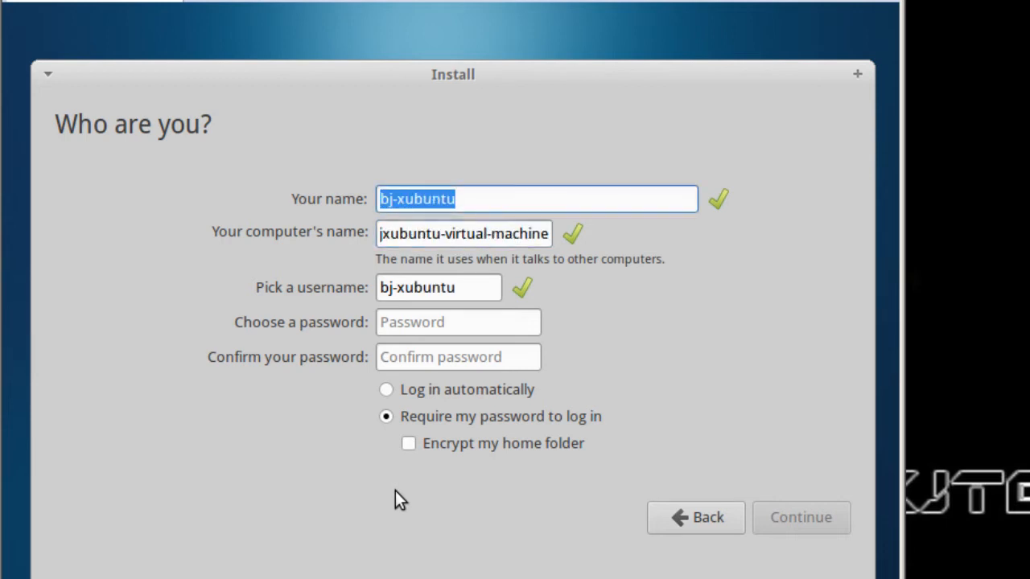
text(bjte)
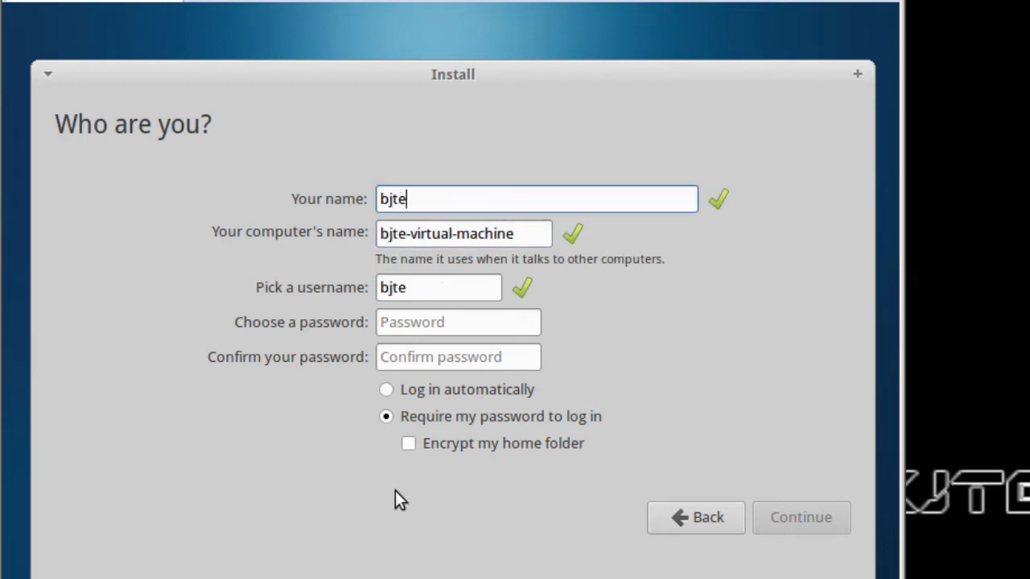
text(technews)
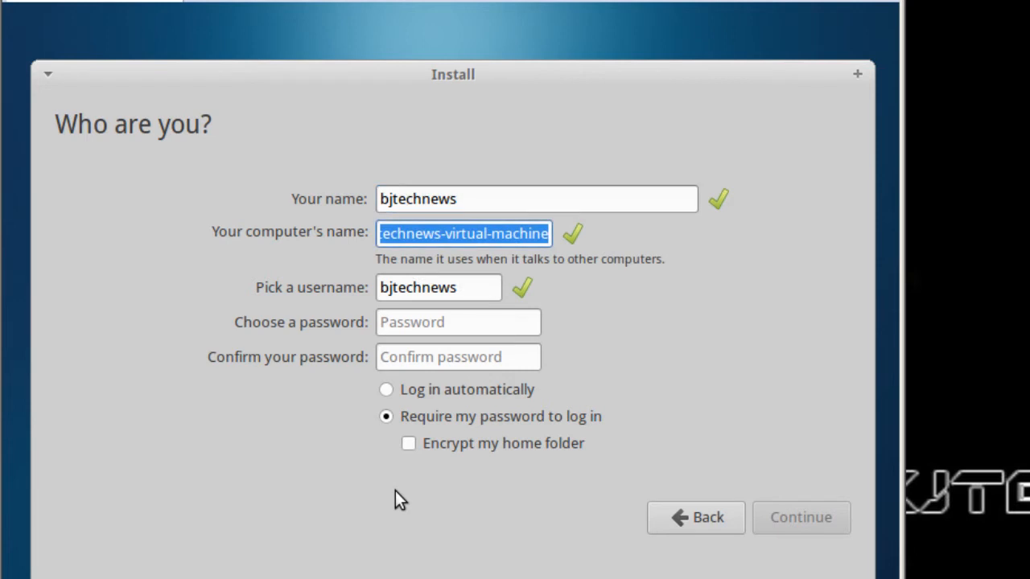
text(bj-)
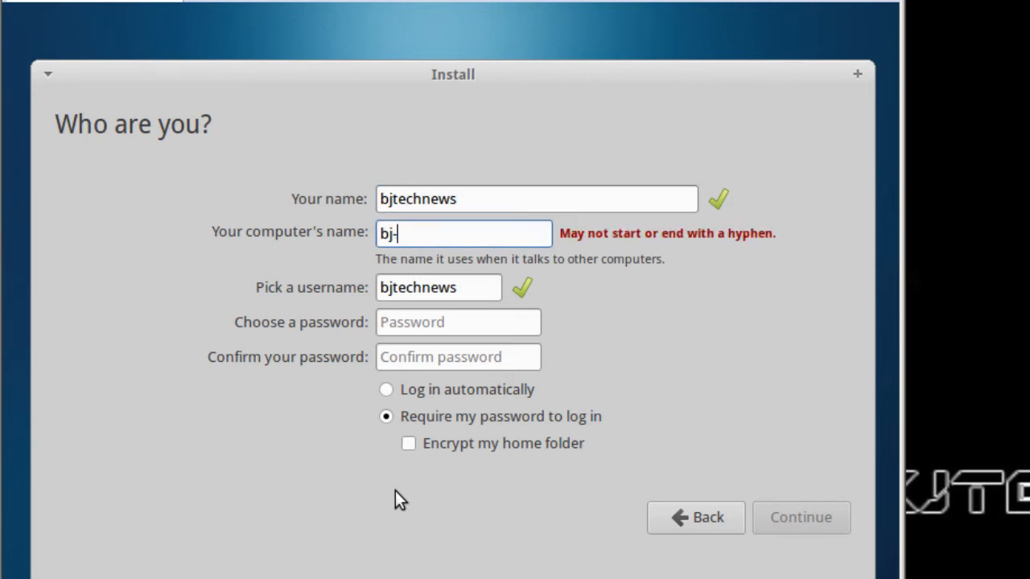
text(xubu)
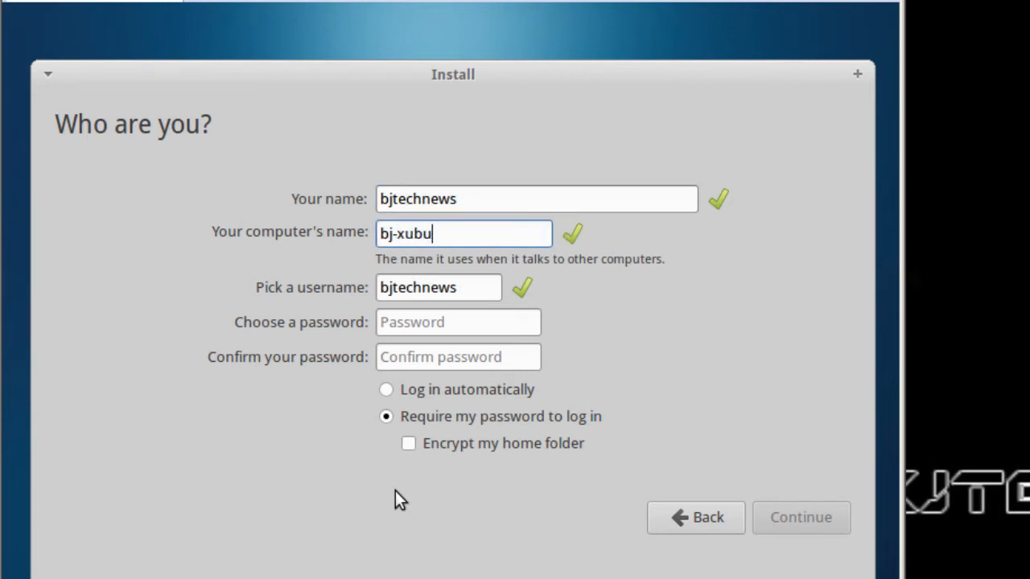
text(ntu)
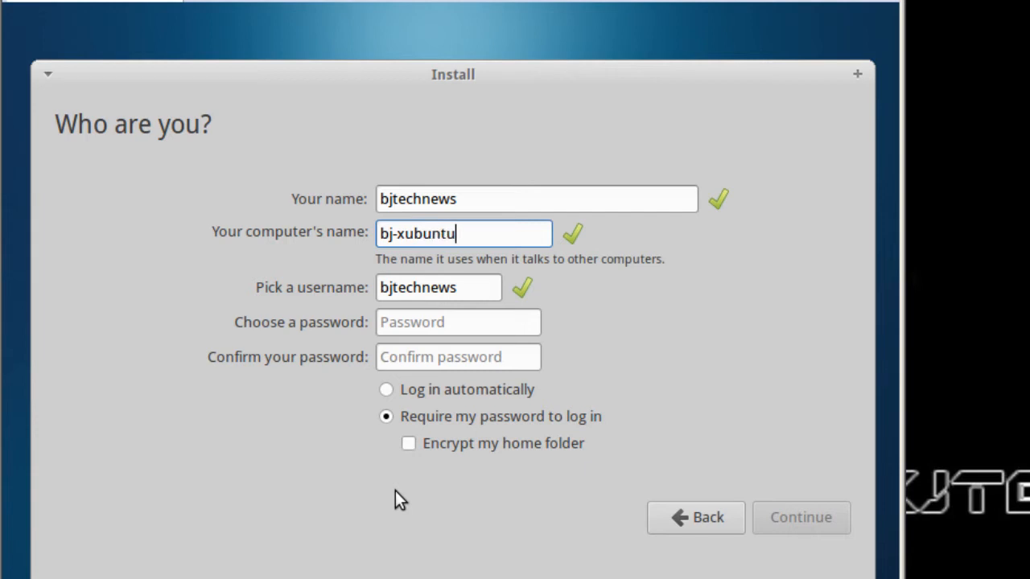
- Enter the password twice and choose Log in automatically
click(457, 322)
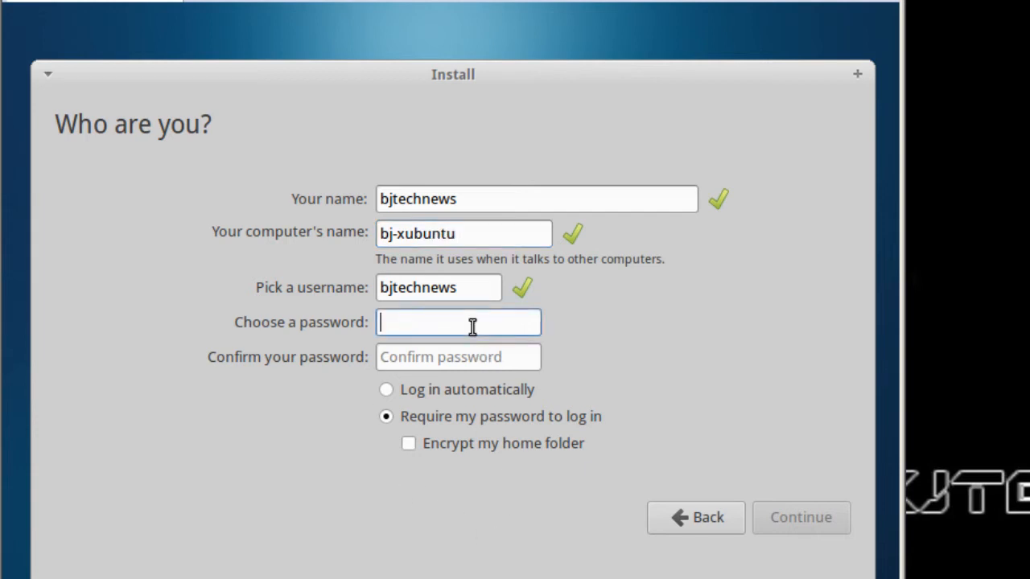
text(••)
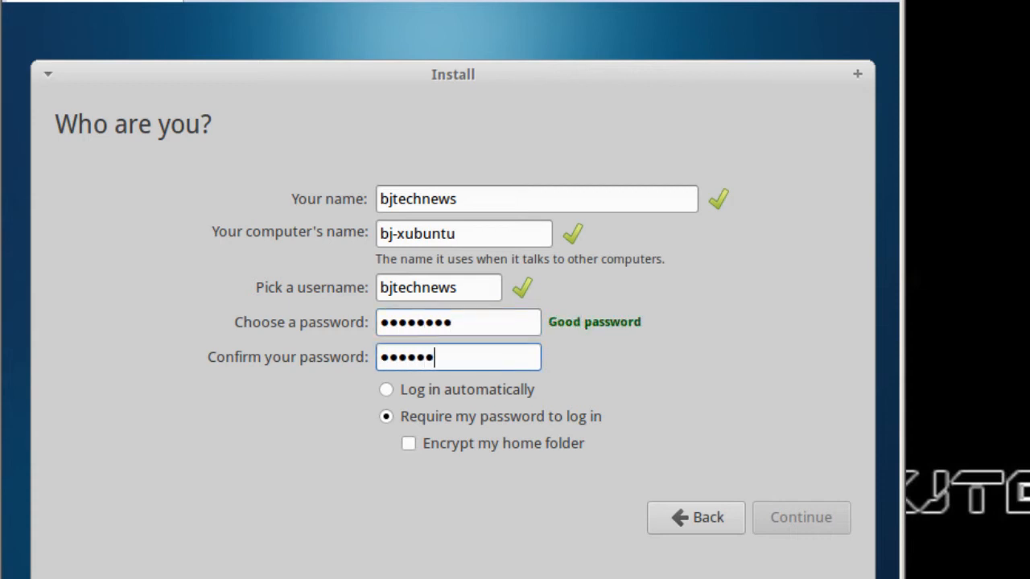
text(••)
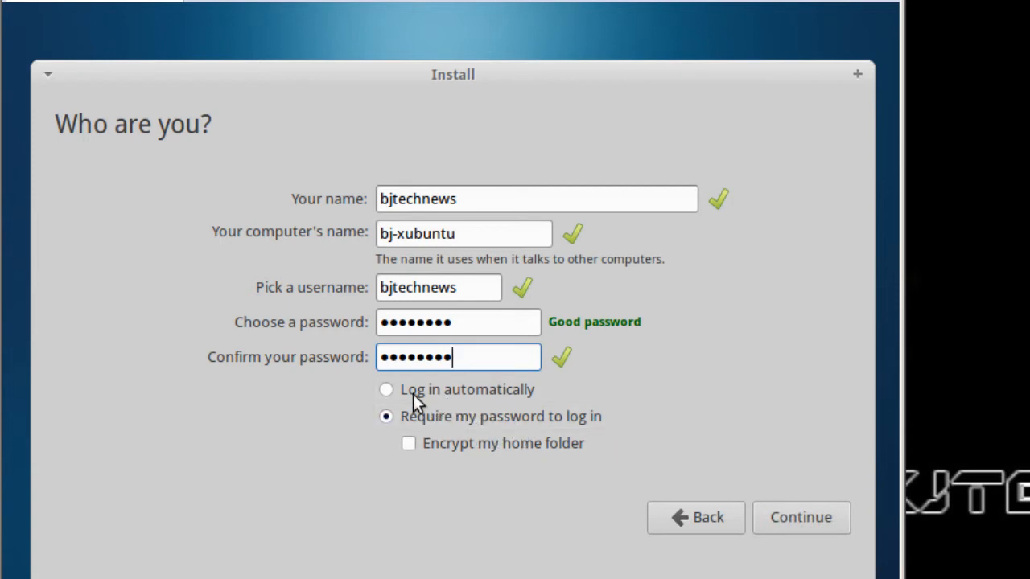
click(386, 389)
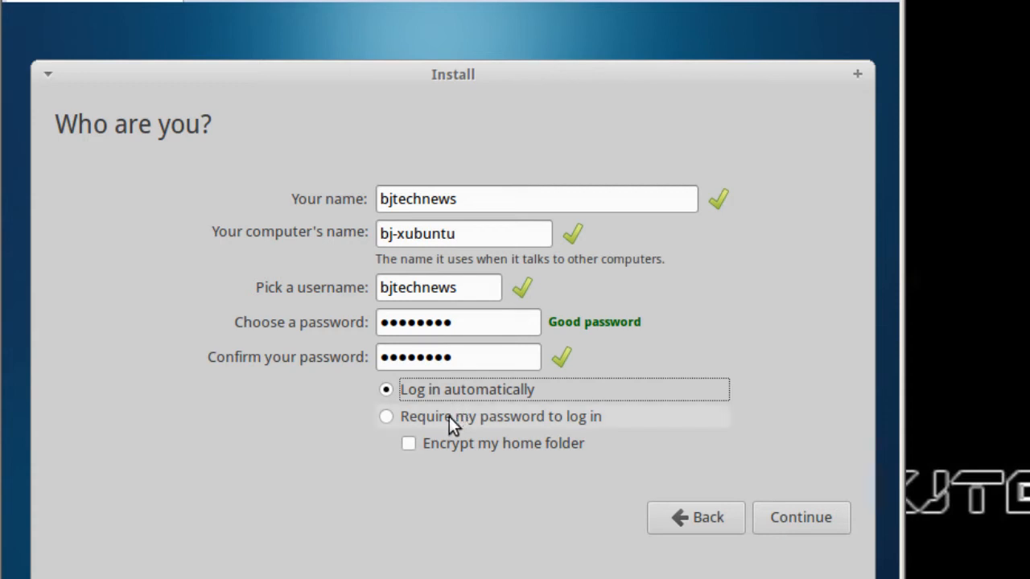
mouse_move(444, 432)
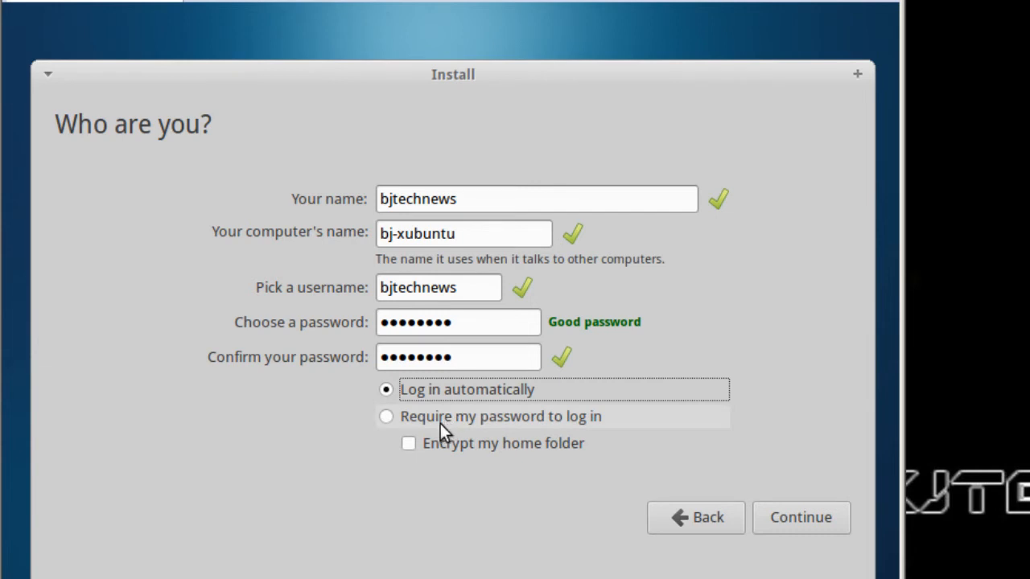
mouse_move(550, 444)
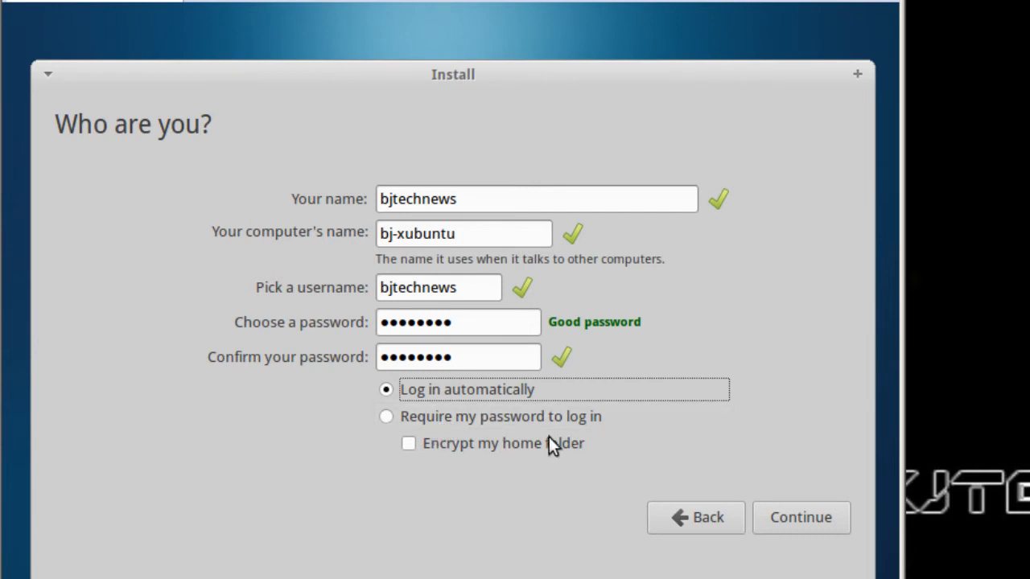
mouse_move(721, 486)
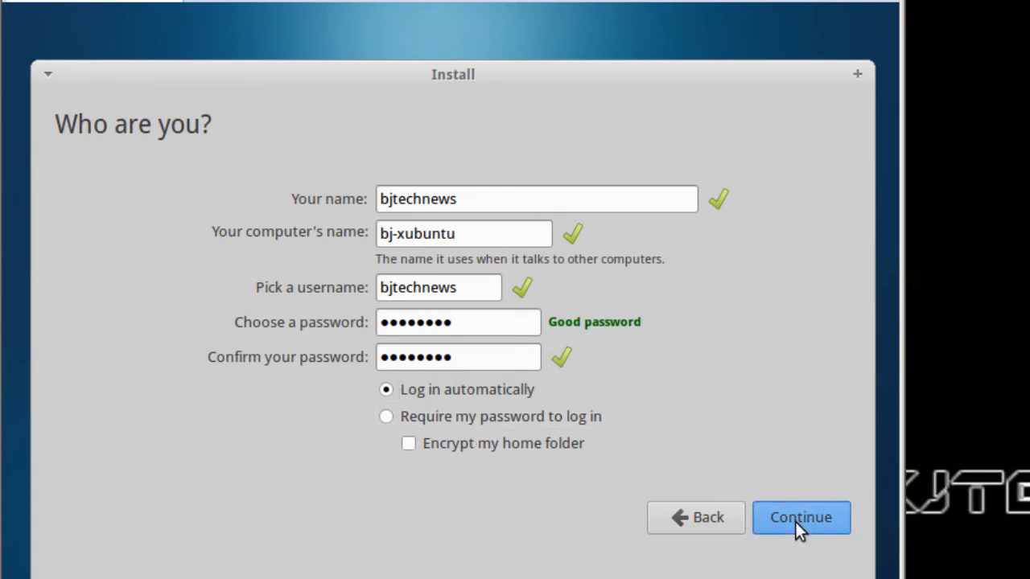
- Continue past the account details and let installation run to the restart prompt
click(800, 518)
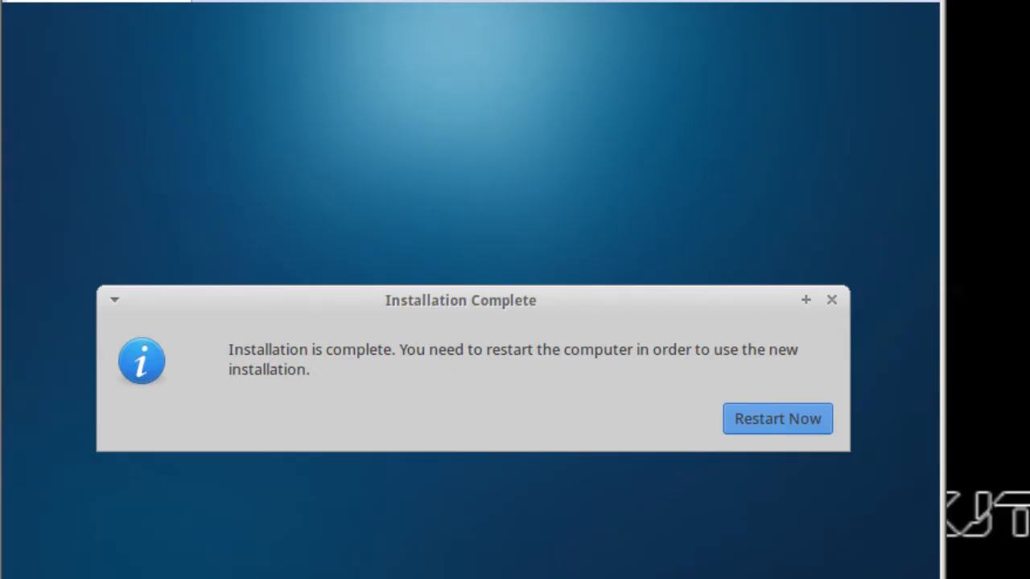
mouse_move(390, 492)
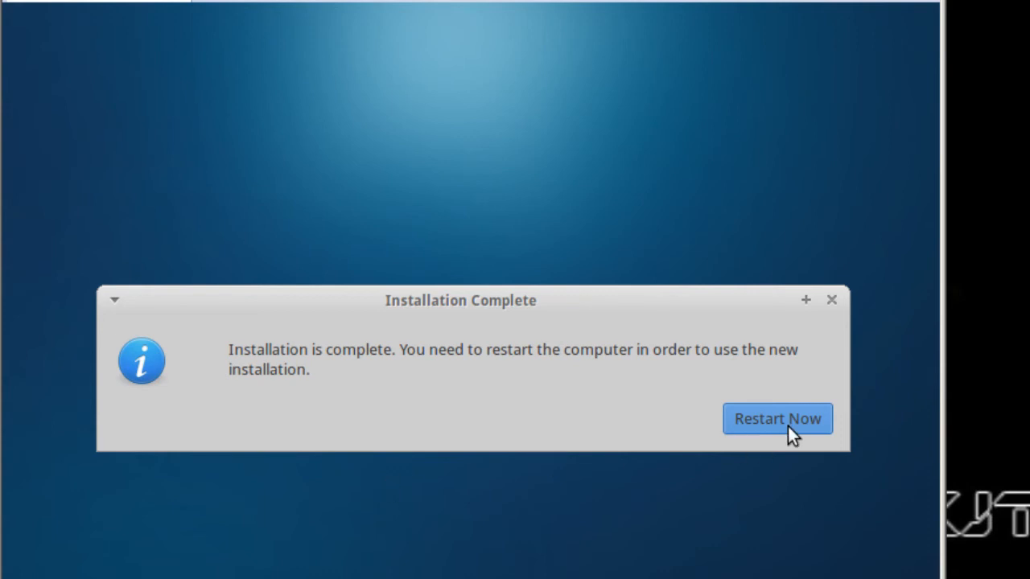
mouse_move(585, 427)
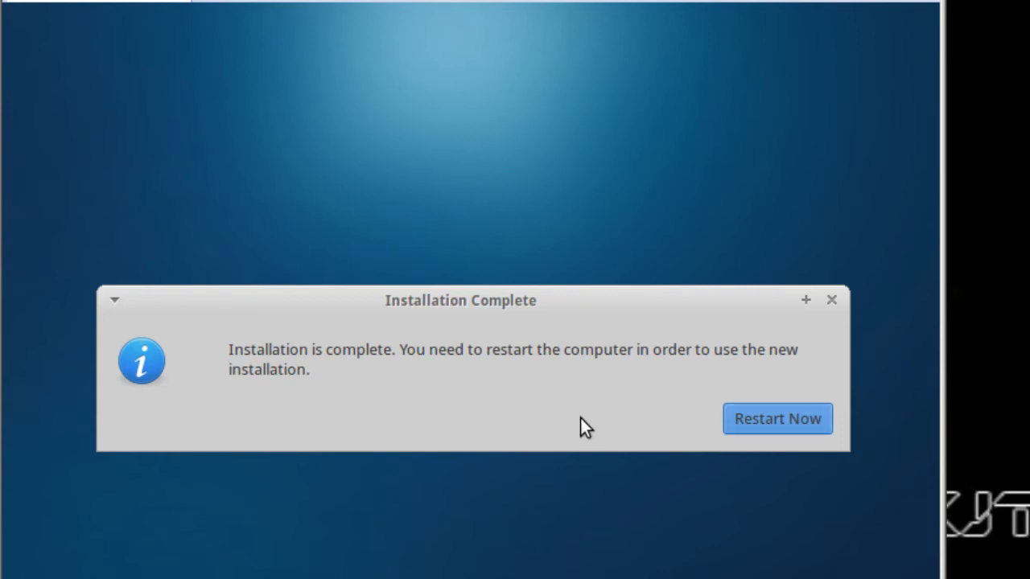
click(776, 418)
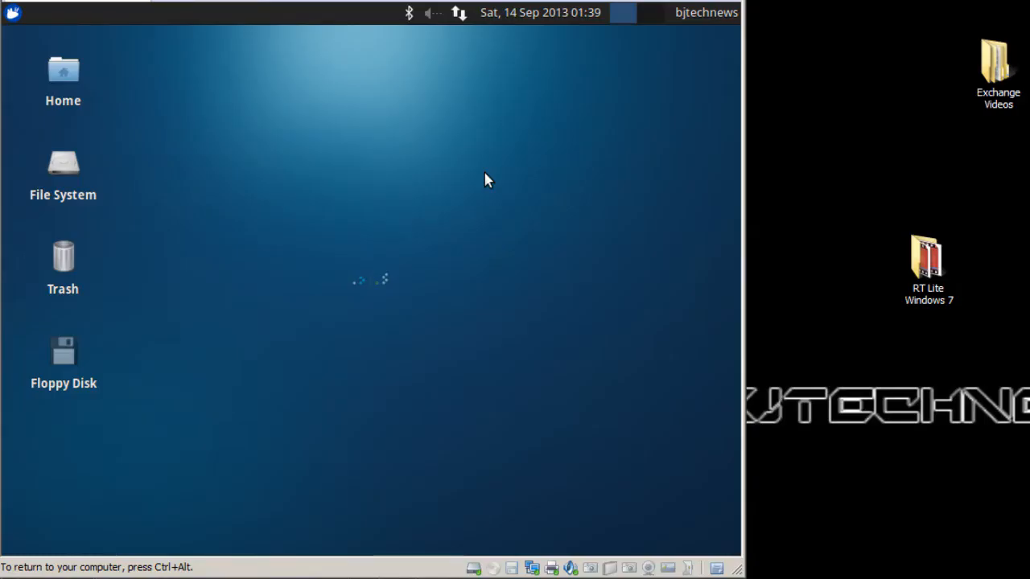
mouse_move(304, 290)
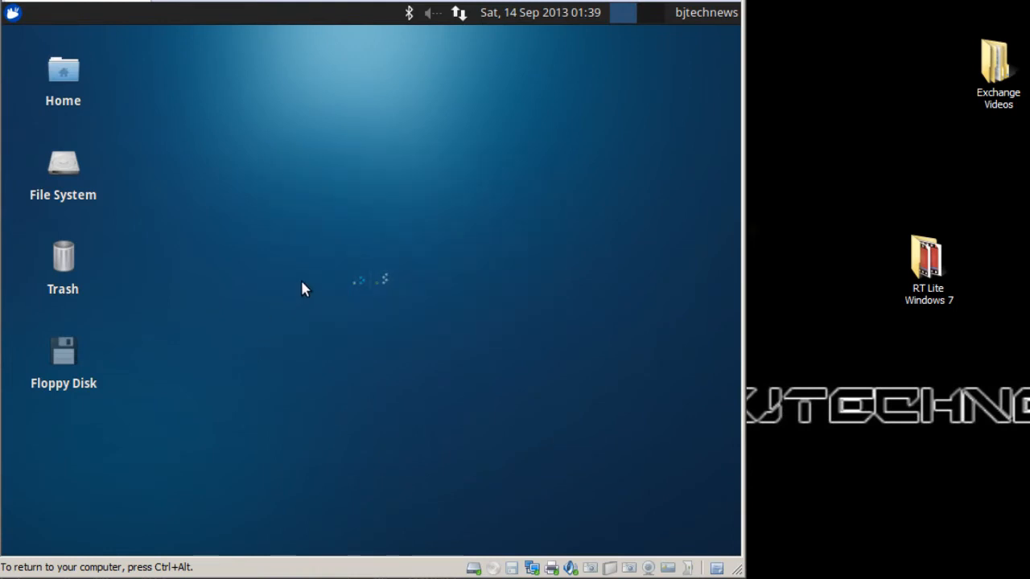
mouse_move(394, 293)
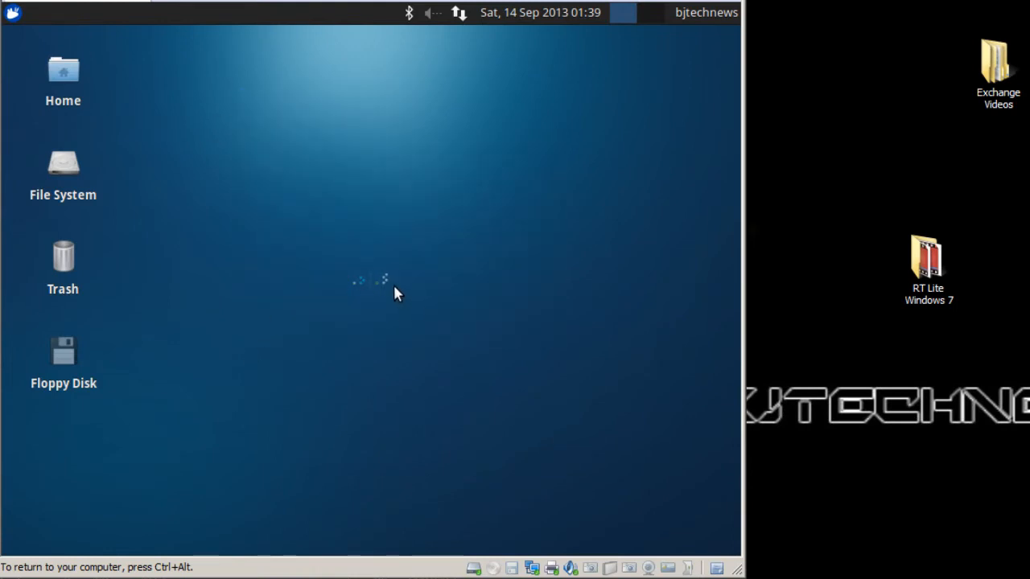
mouse_move(402, 277)
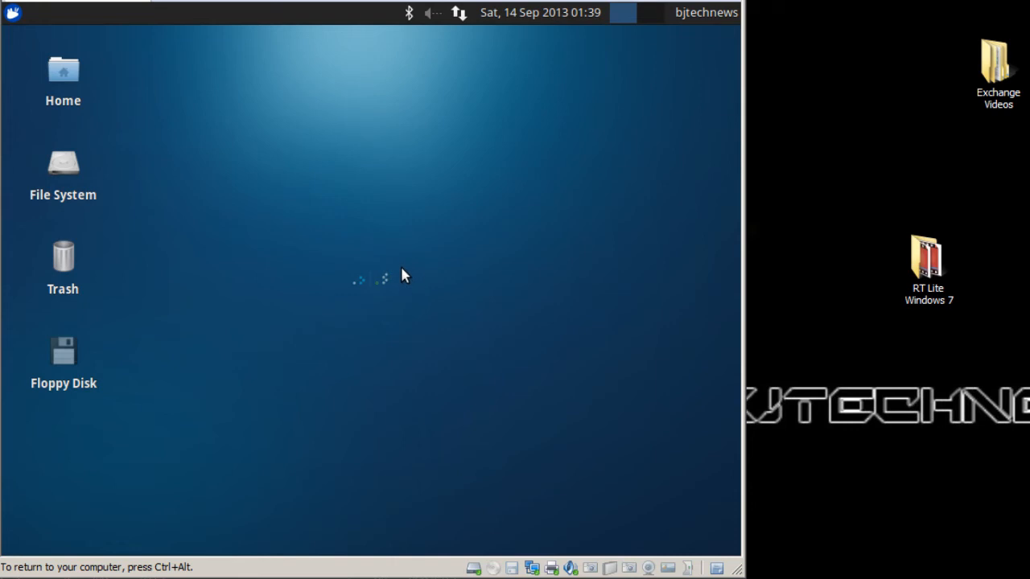
mouse_move(395, 264)
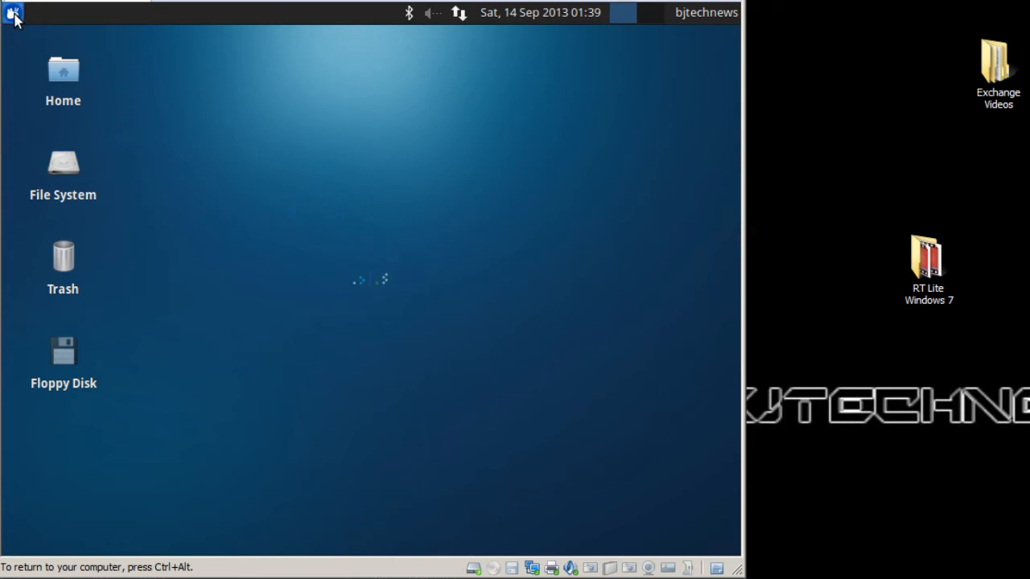
- In Settings Manager Display, set resolution to 1280x768 and keep the configuration
click(12, 13)
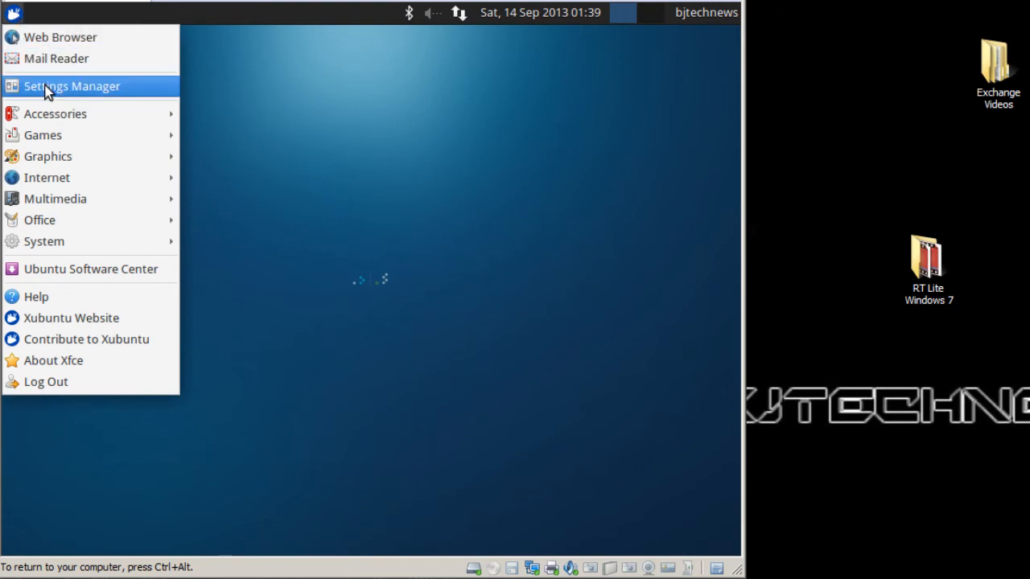
click(71, 87)
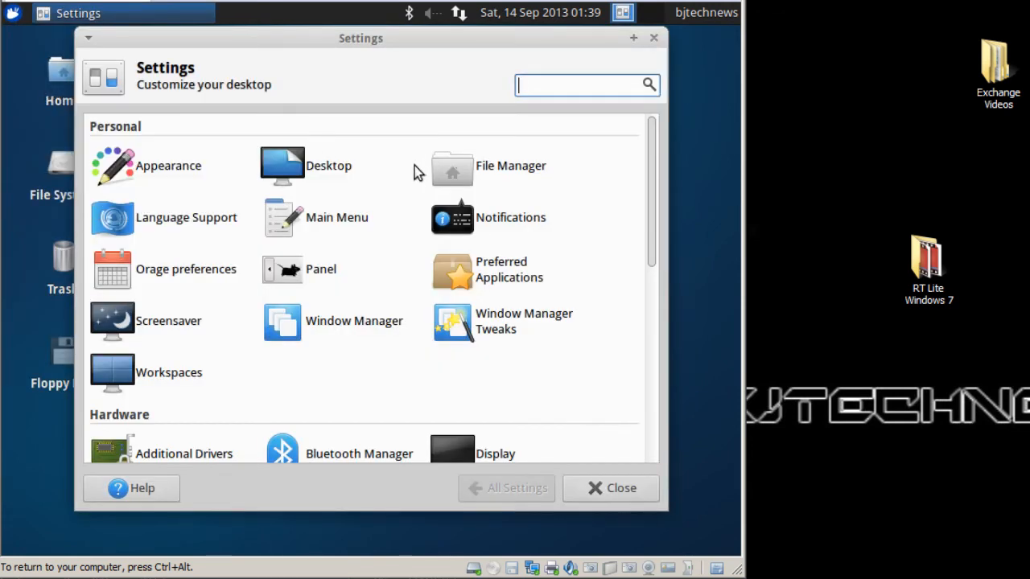
mouse_move(354, 325)
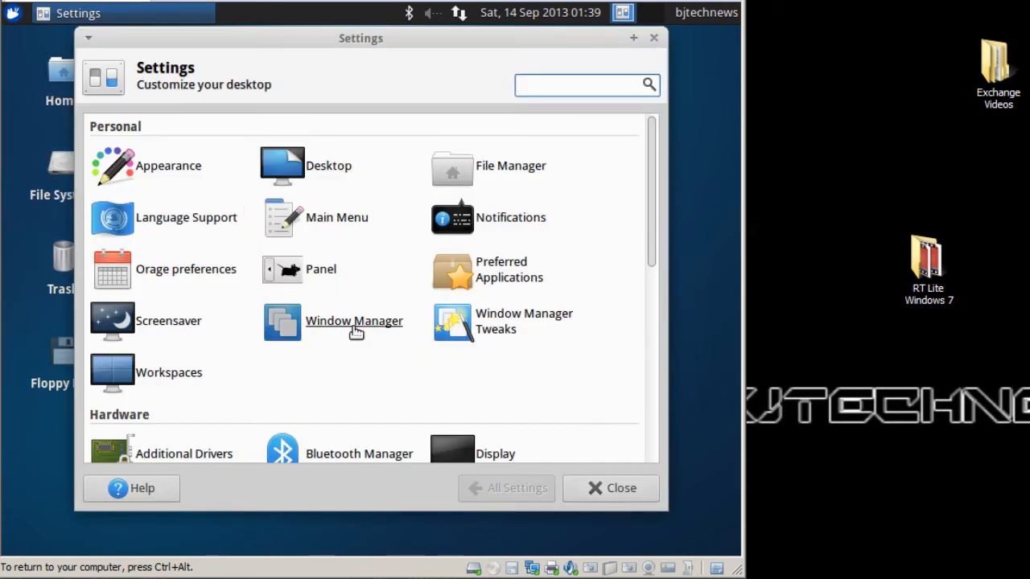
click(450, 447)
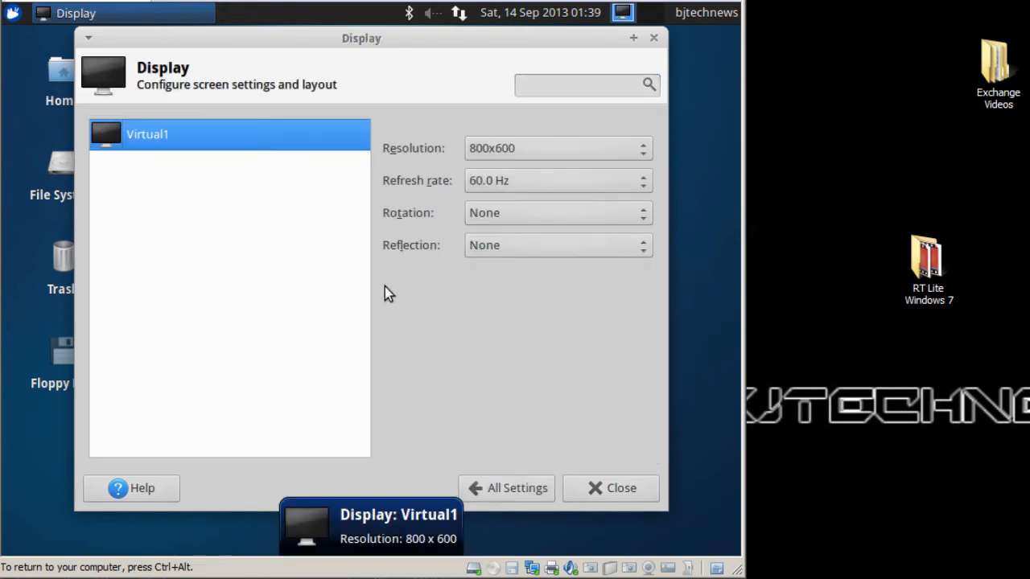
click(557, 148)
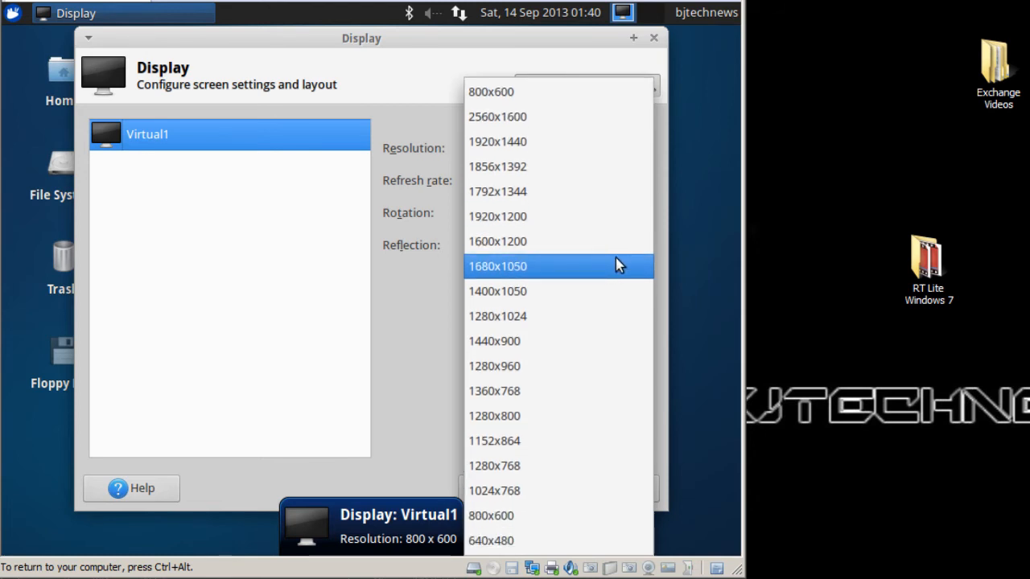
mouse_move(563, 467)
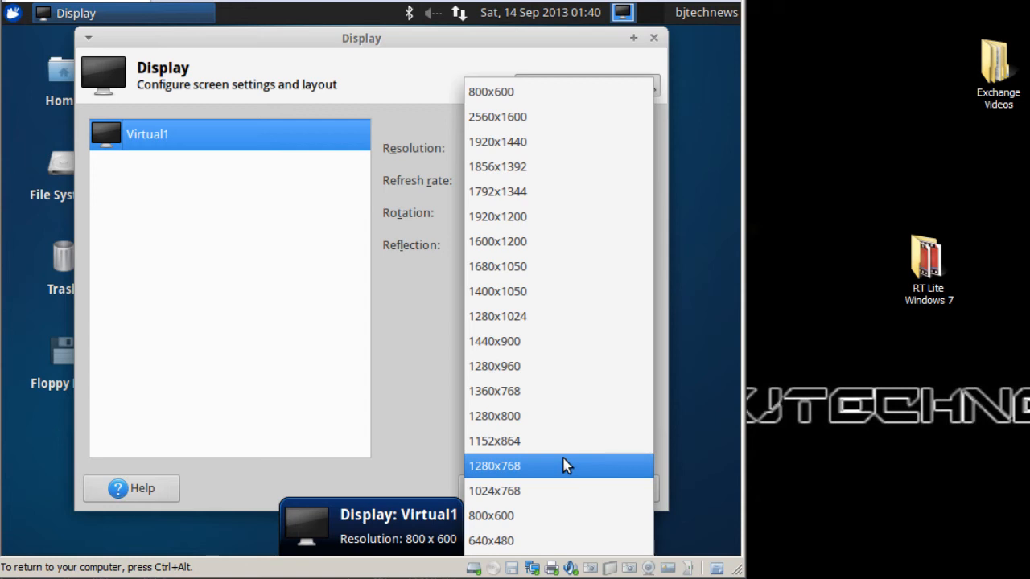
click(494, 465)
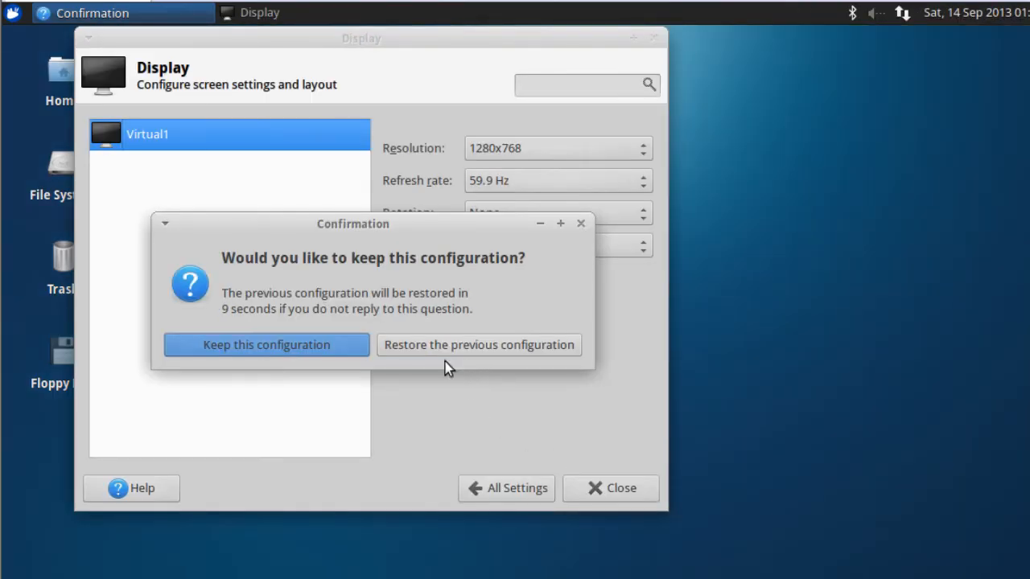
click(266, 345)
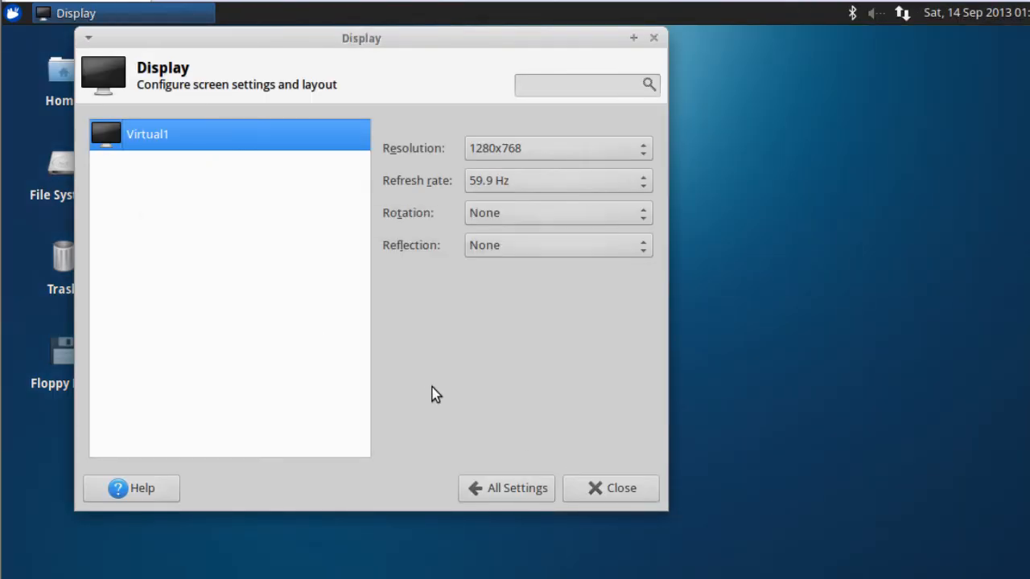
- Close the Display dialog and bring up the Applications menu
click(620, 489)
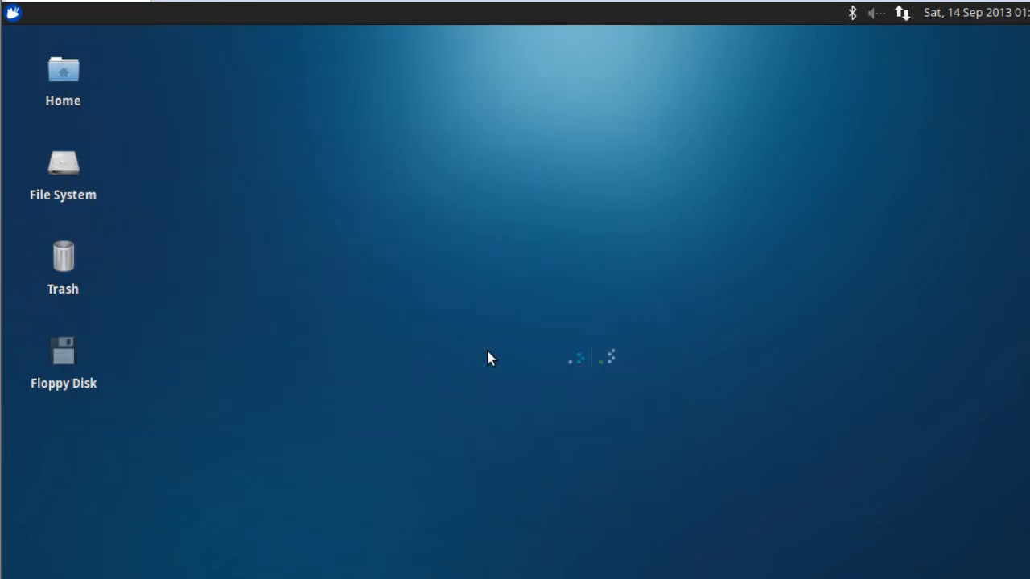
mouse_move(136, 81)
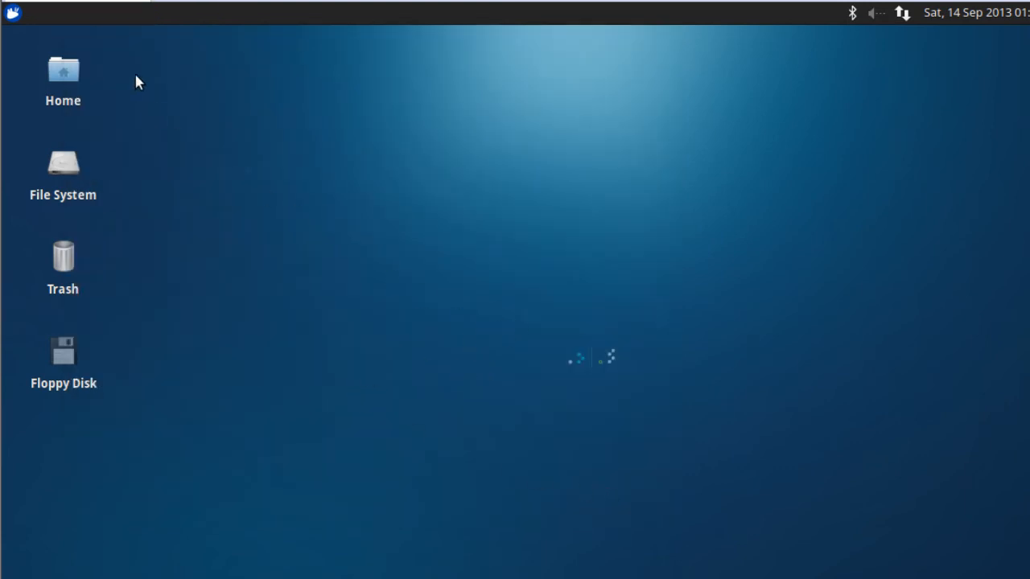
click(13, 13)
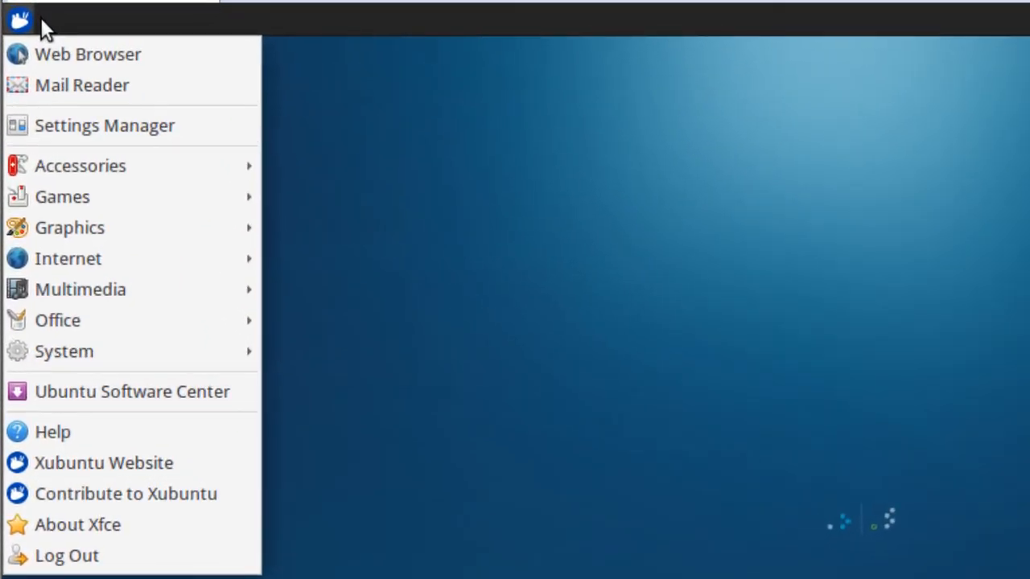
mouse_move(87, 55)
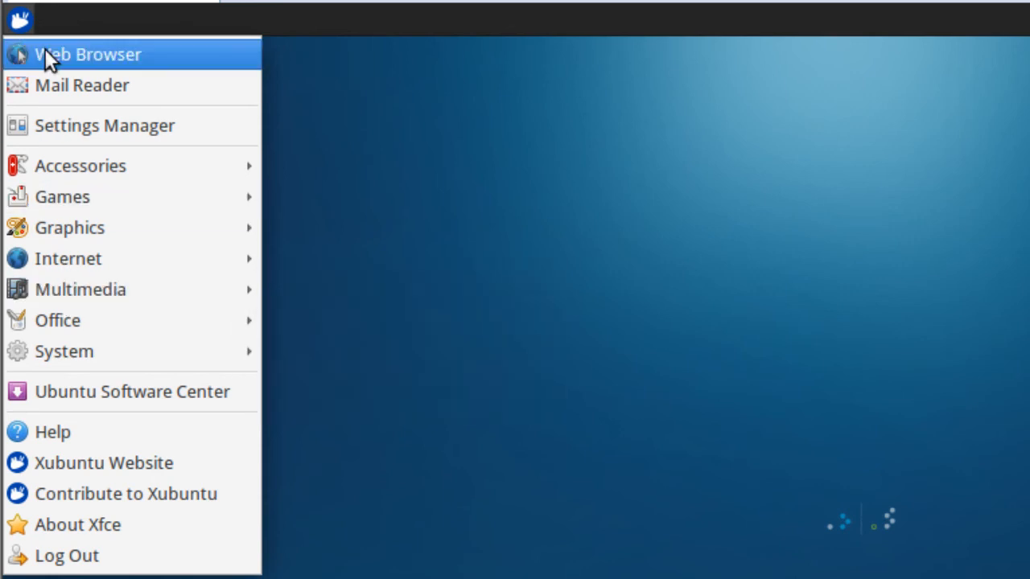
mouse_move(55, 24)
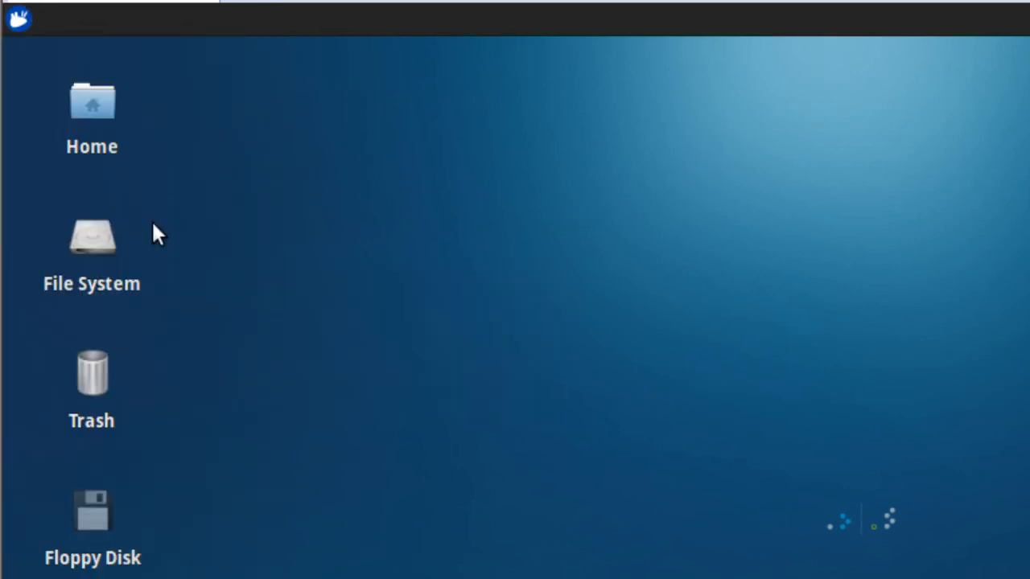
- Browse File System in the file manager, dismissing the floppy disk mount error
double_click(92, 236)
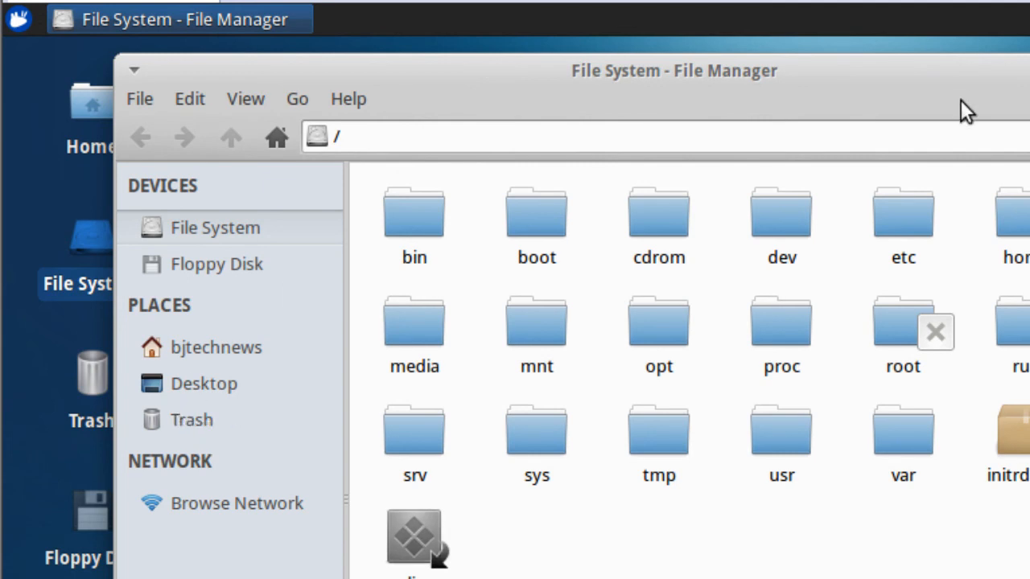
mouse_move(233, 273)
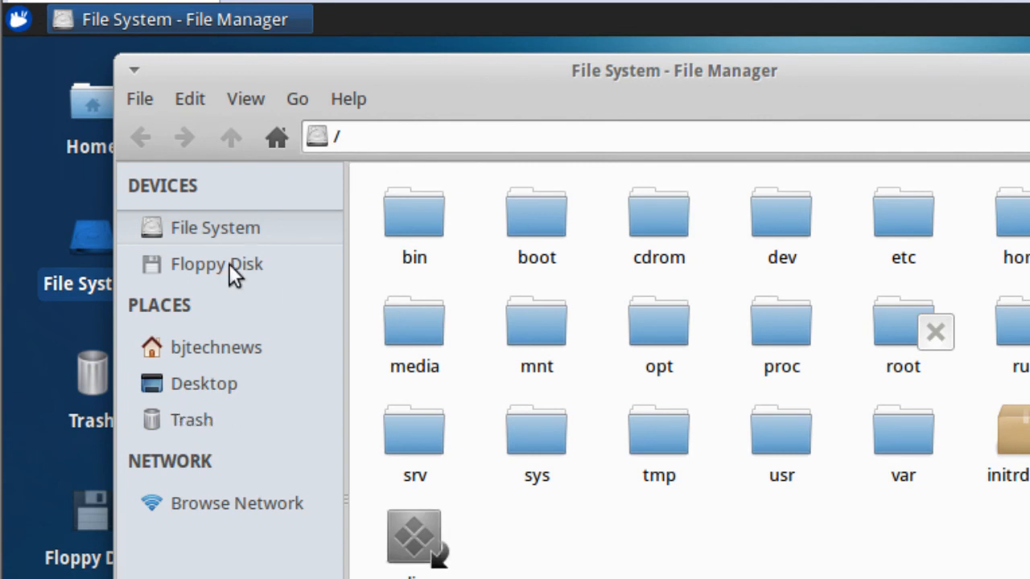
click(217, 264)
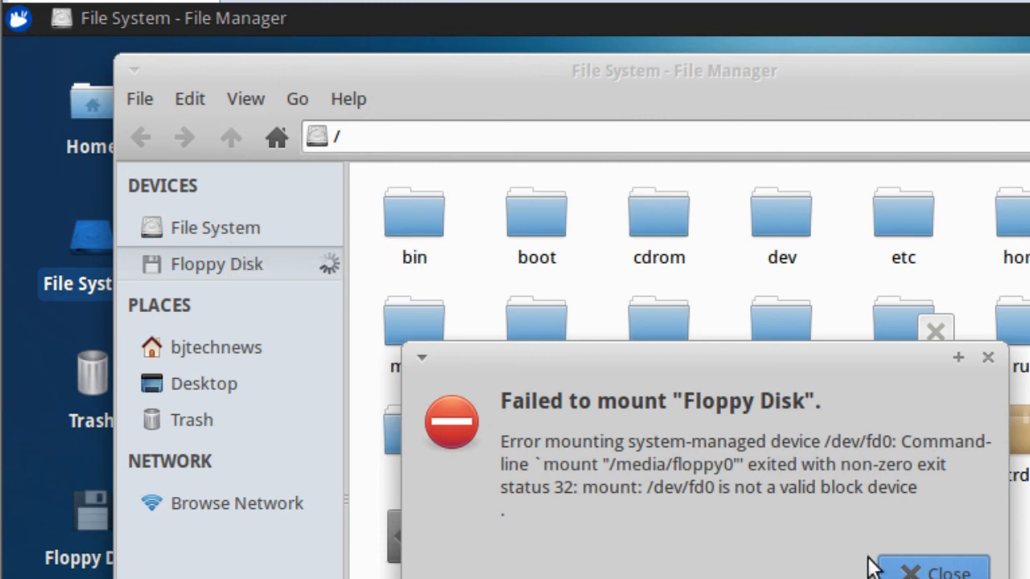
click(932, 572)
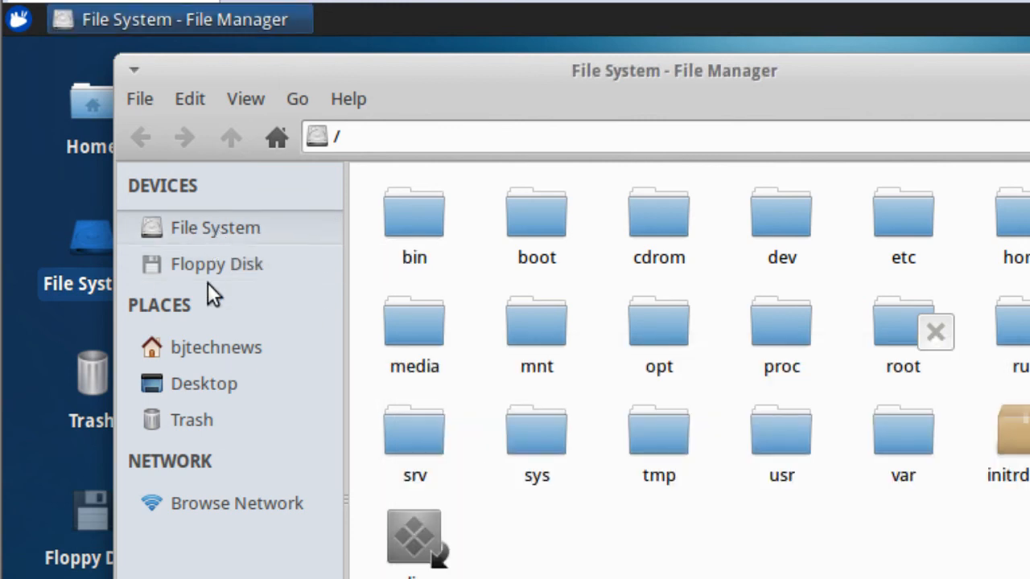
click(216, 348)
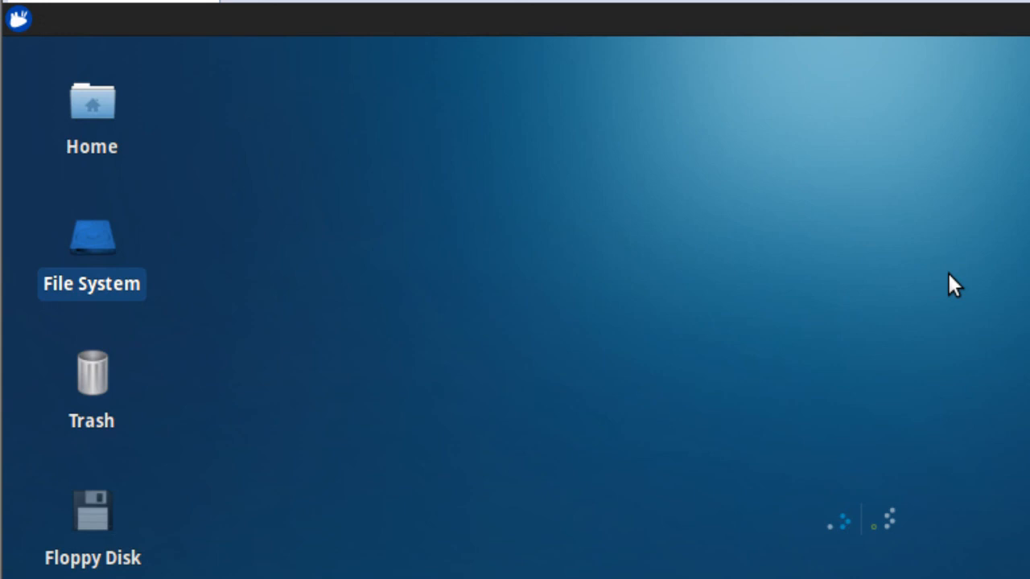
mouse_move(840, 316)
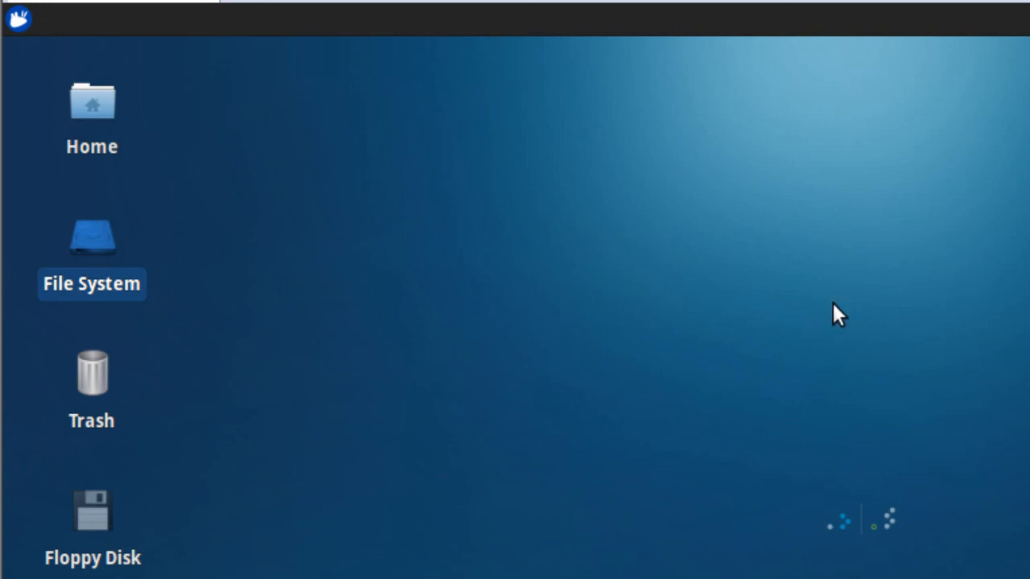